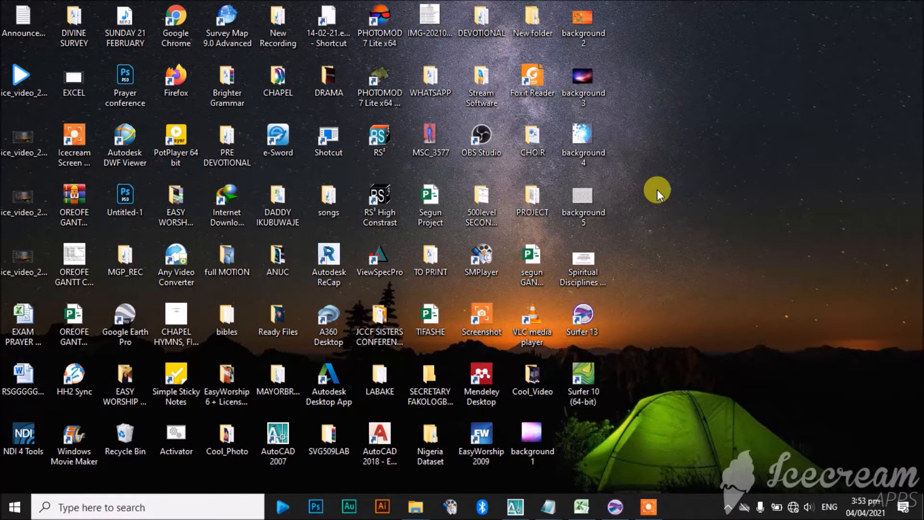
Review the survey data in the PELUMI TOPO DATA spreadsheet workbook
click(582, 377)
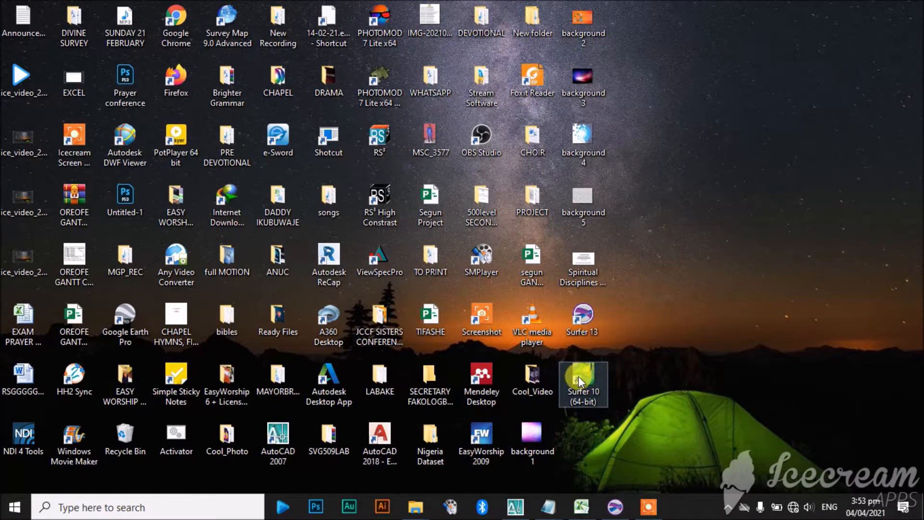
mouse_move(656, 176)
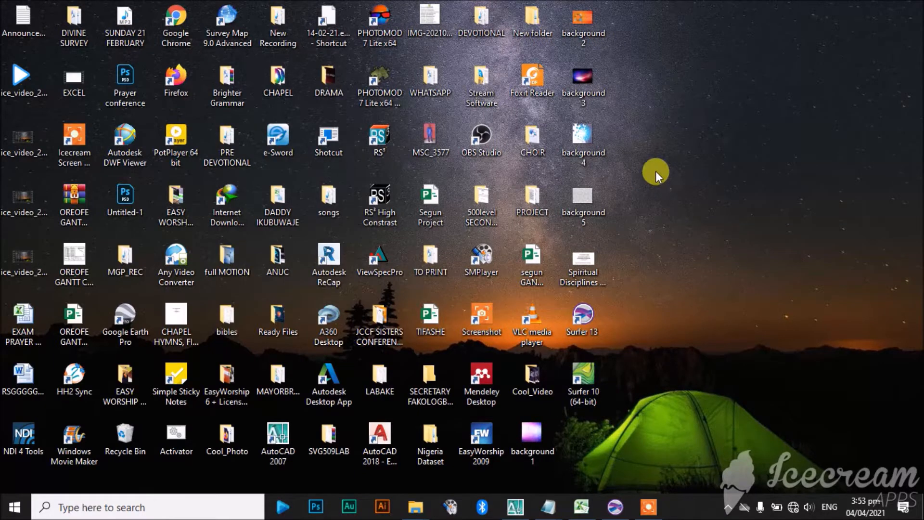
mouse_move(664, 271)
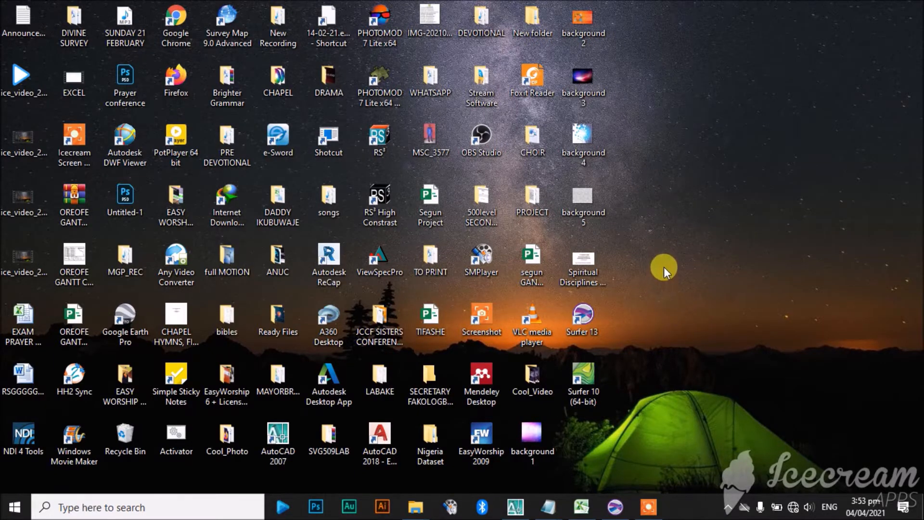
mouse_move(661, 266)
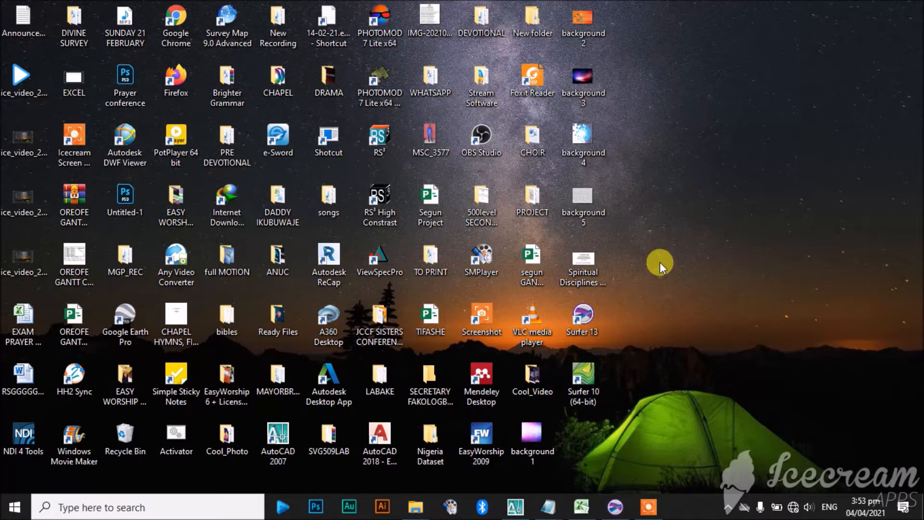
mouse_move(627, 26)
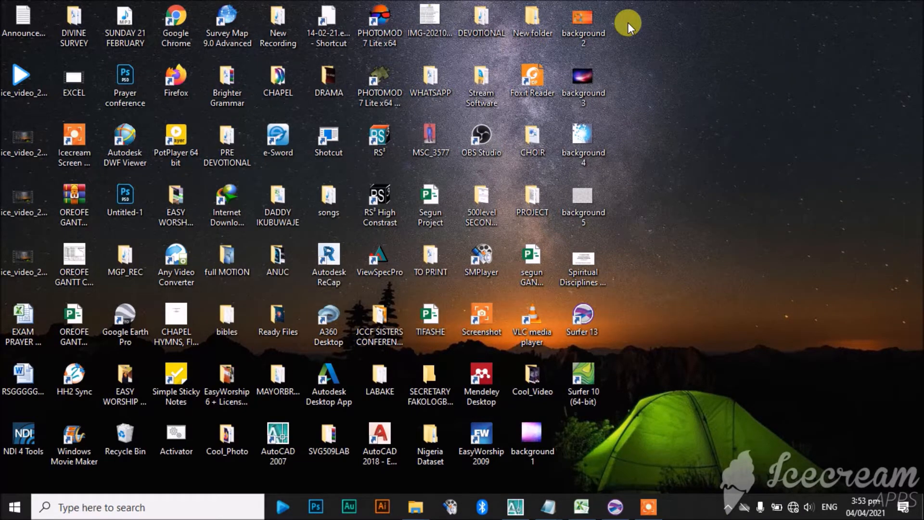
mouse_move(653, 102)
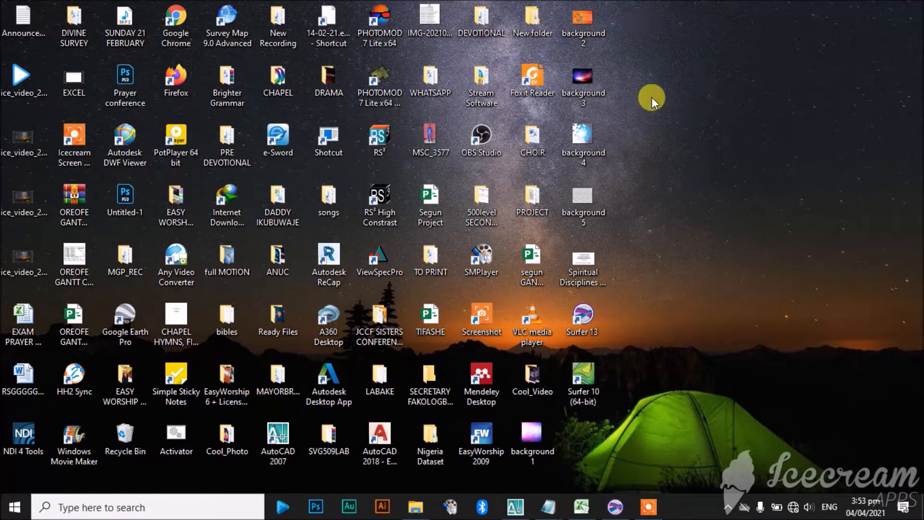
mouse_move(575, 507)
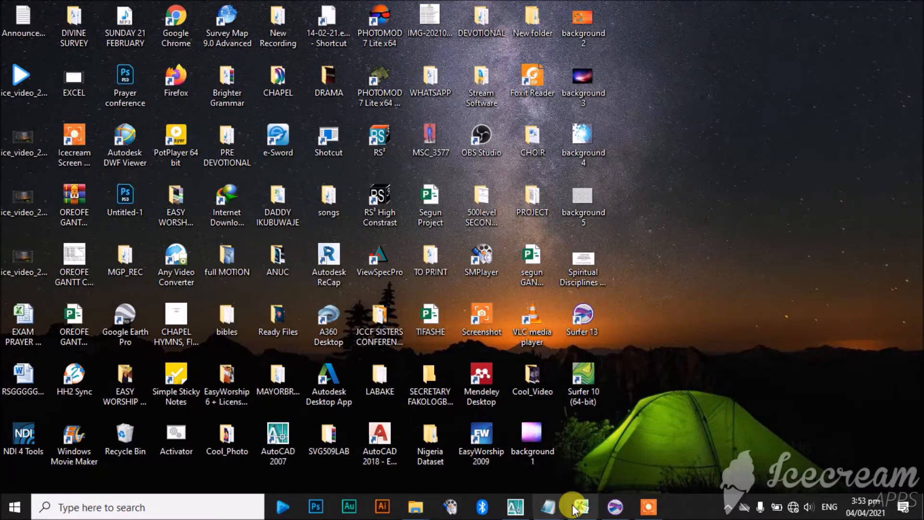
click(579, 507)
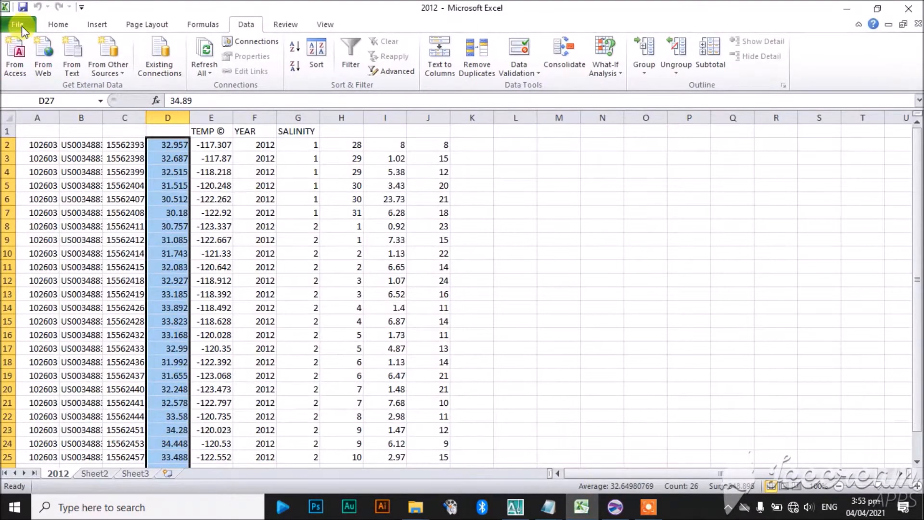
click(17, 24)
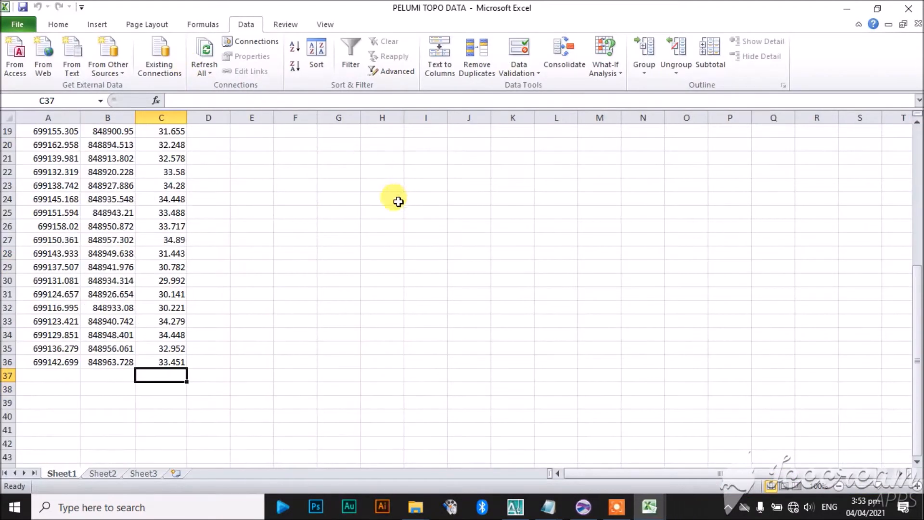
scroll(up, 3)
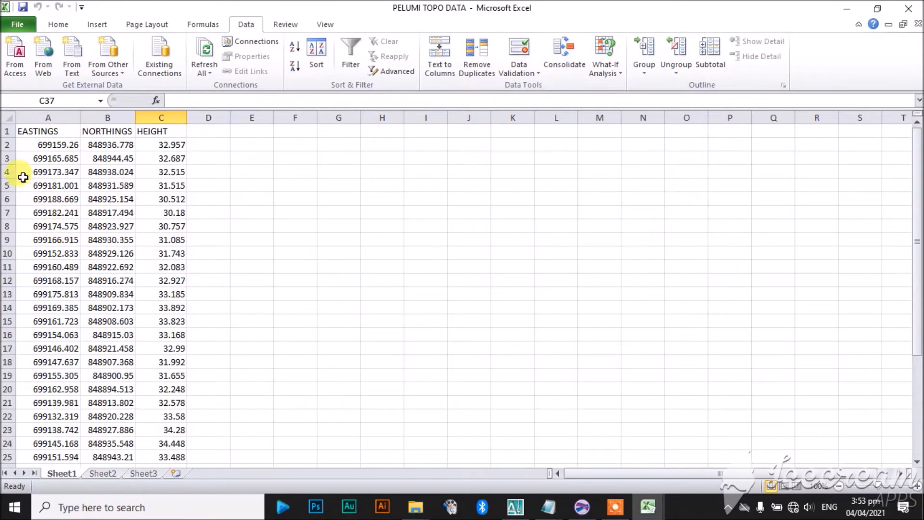
mouse_move(107, 131)
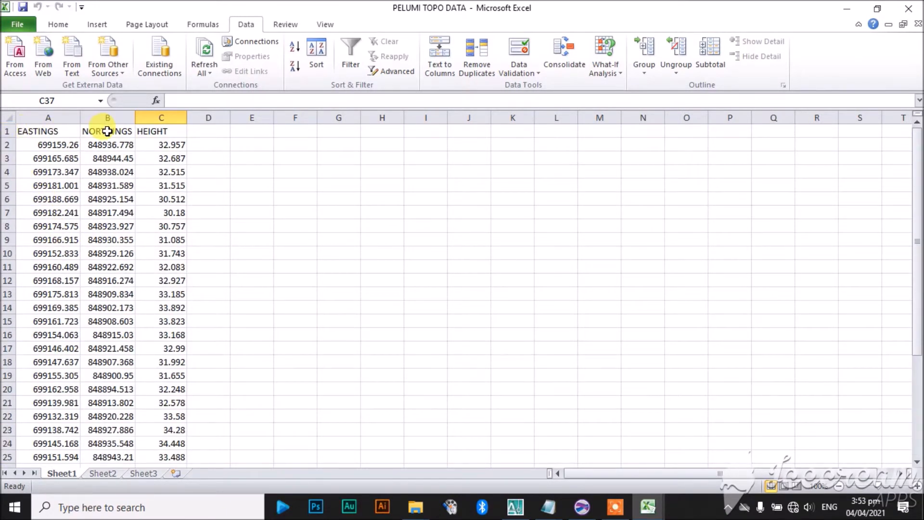
scroll(down, 3)
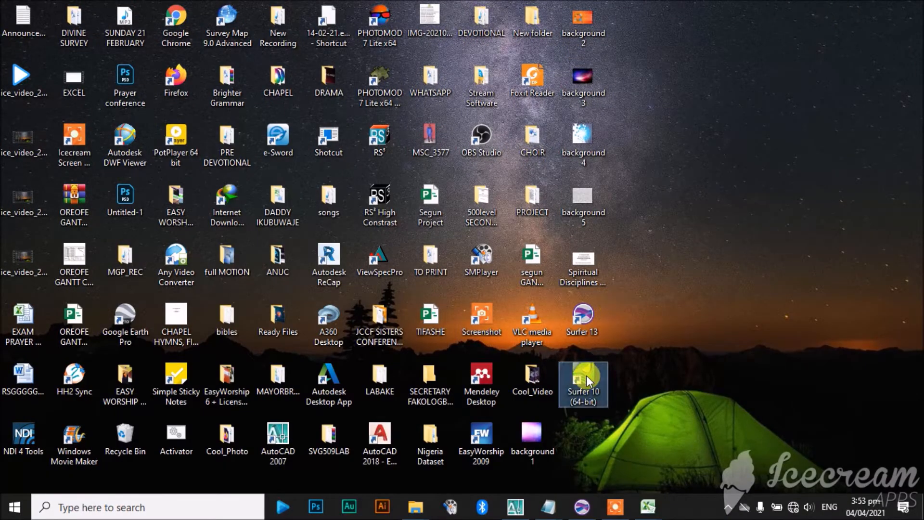
Launch Surfer 10 and load the PELUMI TOPO DATA workbook into Grid Data
double_click(583, 380)
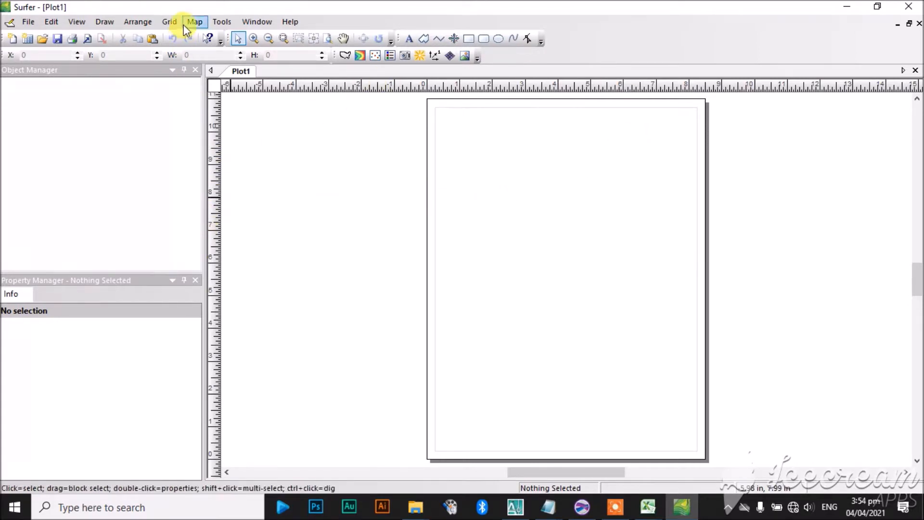
click(194, 22)
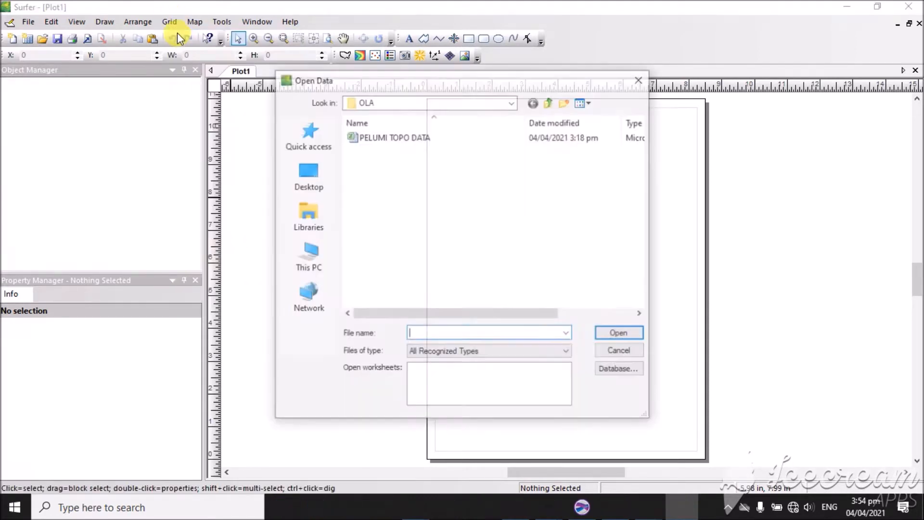
click(393, 137)
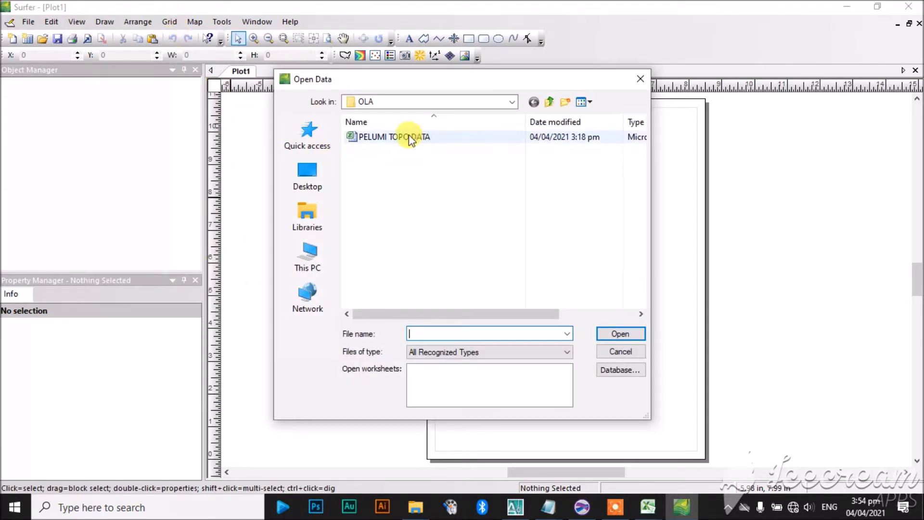
mouse_move(400, 142)
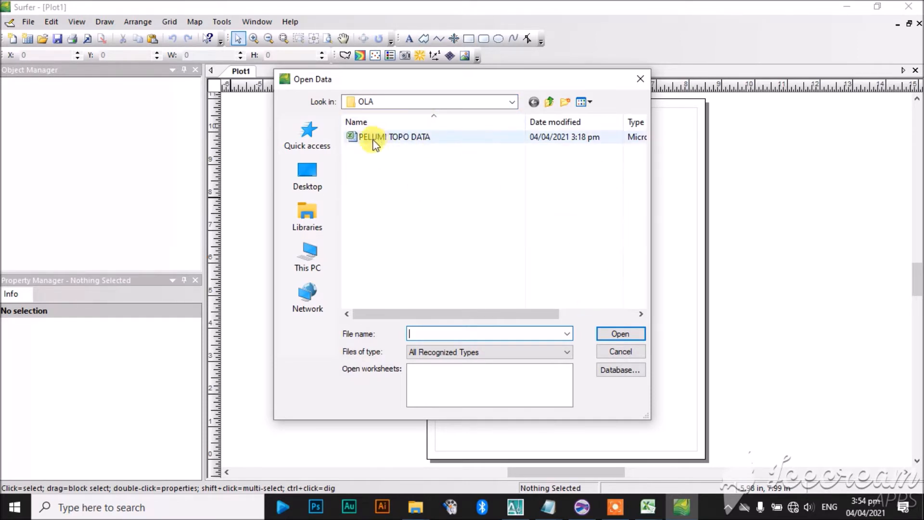
mouse_move(394, 141)
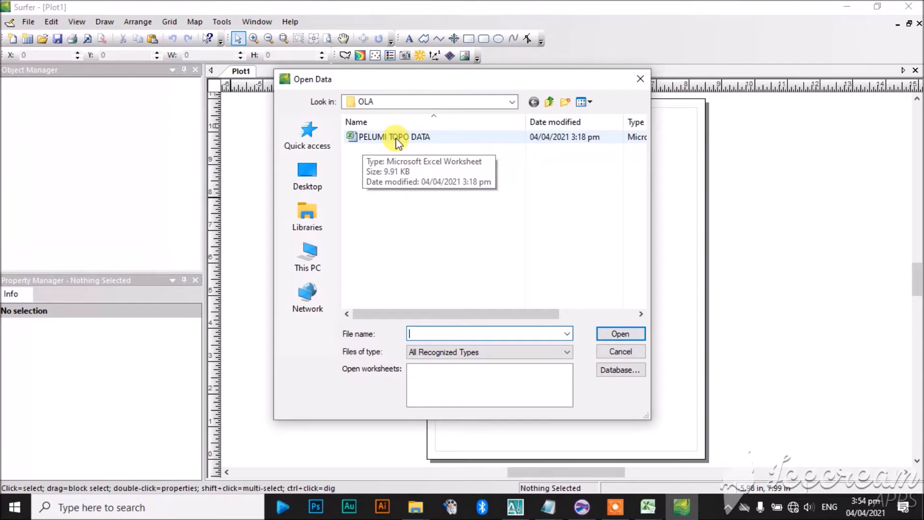
click(393, 137)
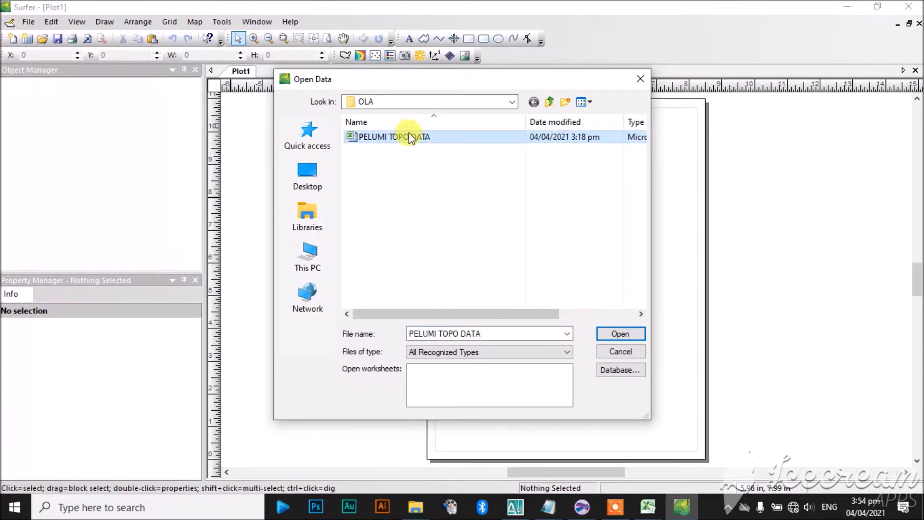
click(619, 333)
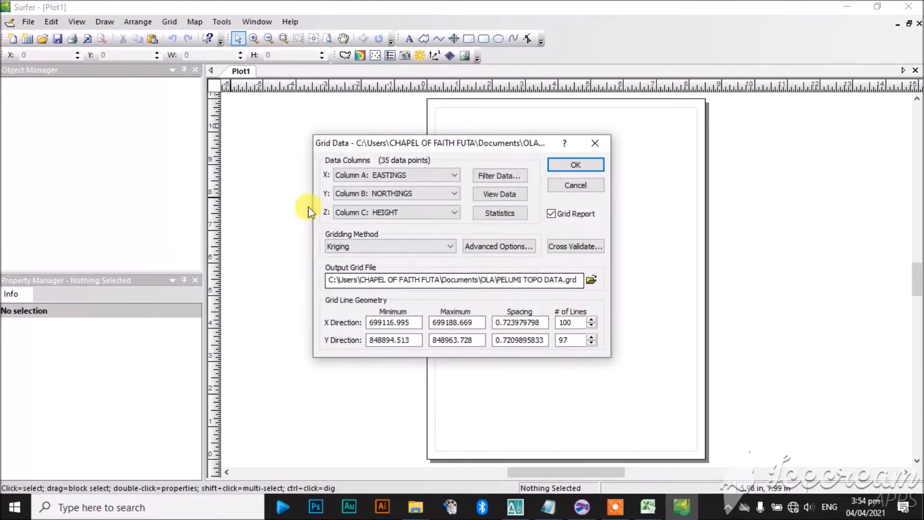
mouse_move(424, 207)
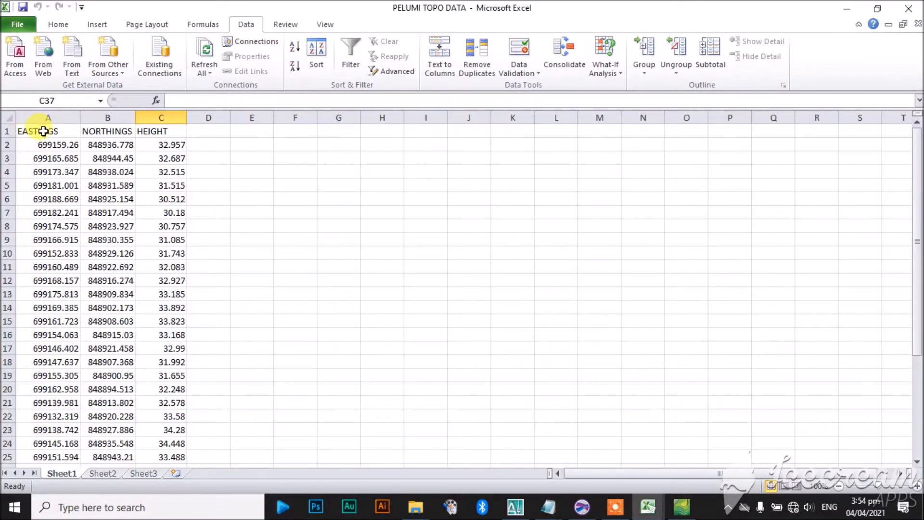
mouse_move(50, 230)
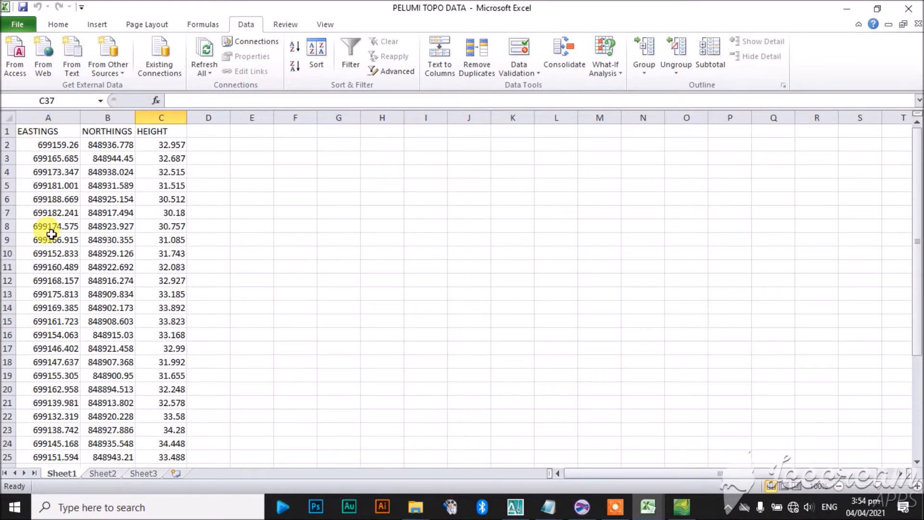
mouse_move(132, 166)
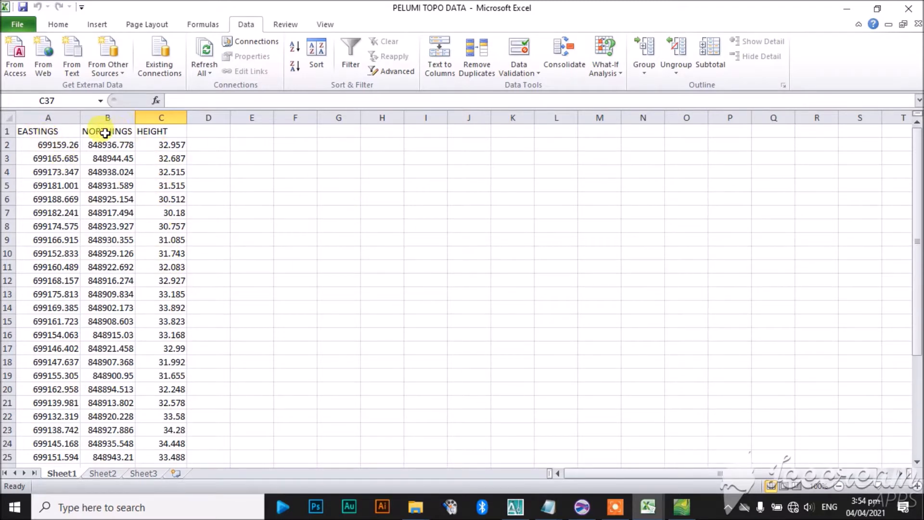
mouse_move(579, 495)
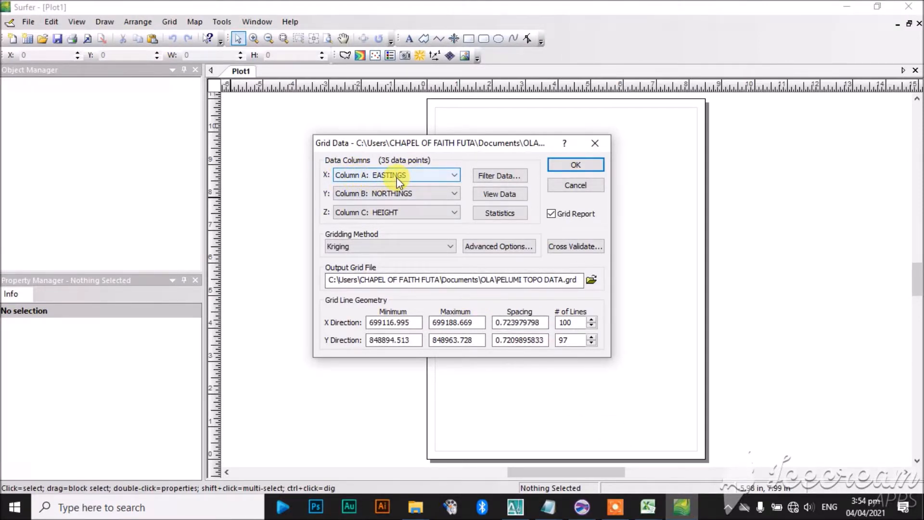
mouse_move(400, 194)
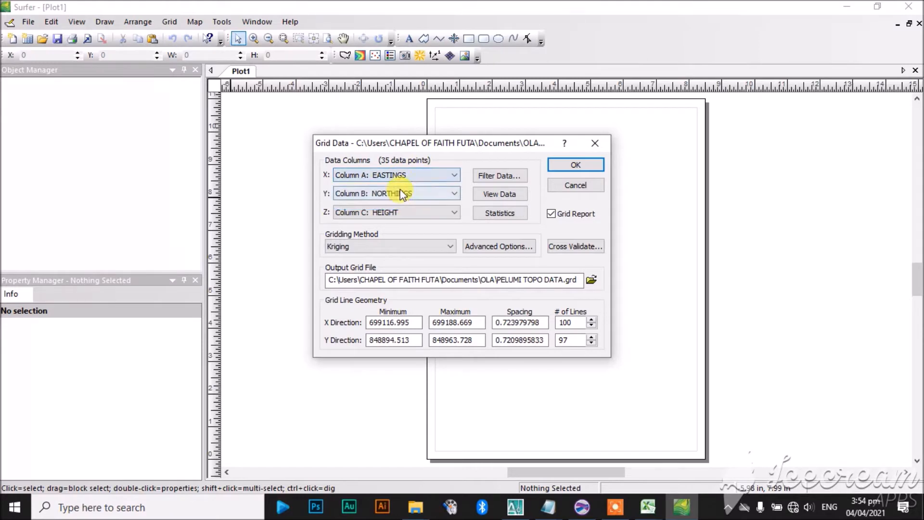
Assign EASTINGS, NORTHINGS, HEIGHT as X/Y/Z, keep Kriging, and check grid spacing and extents
click(397, 174)
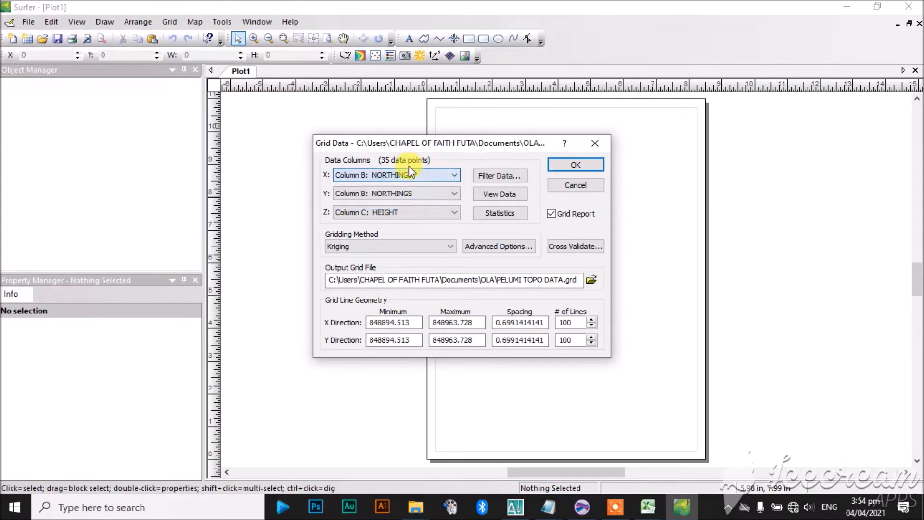
click(394, 176)
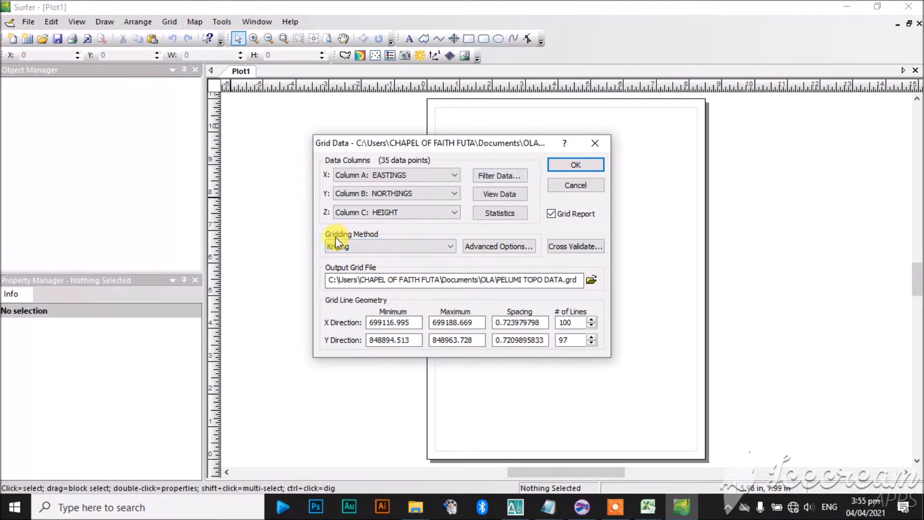
mouse_move(449, 246)
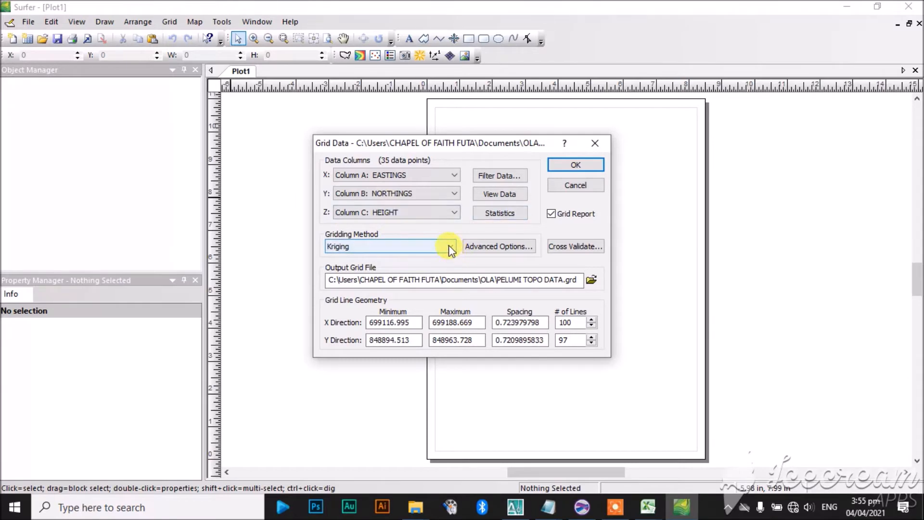
click(449, 247)
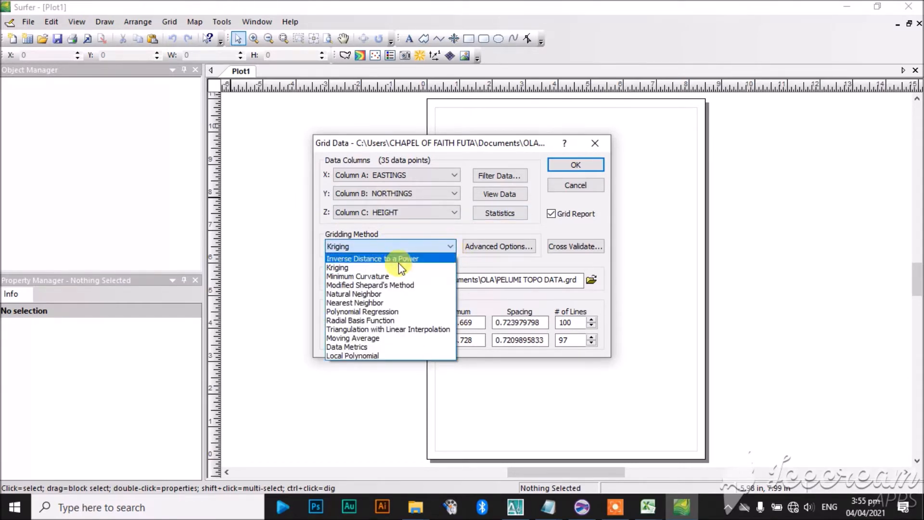
click(336, 267)
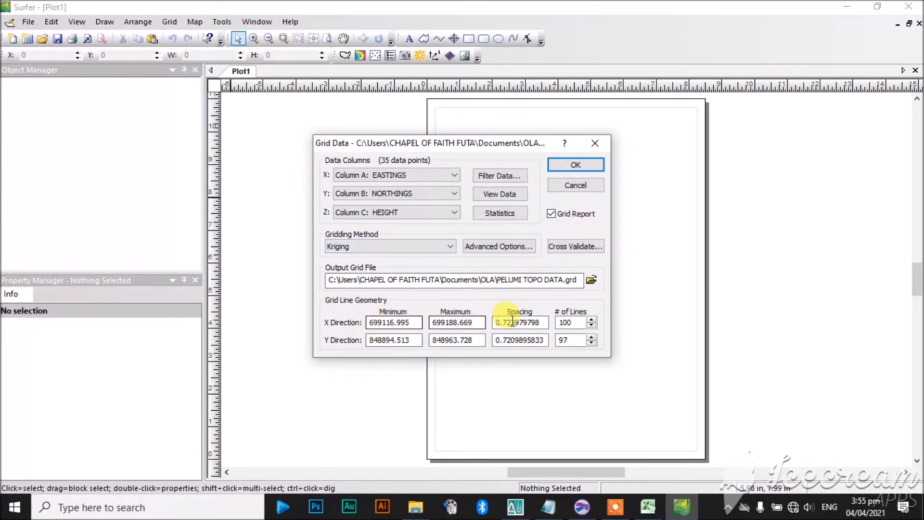
click(393, 322)
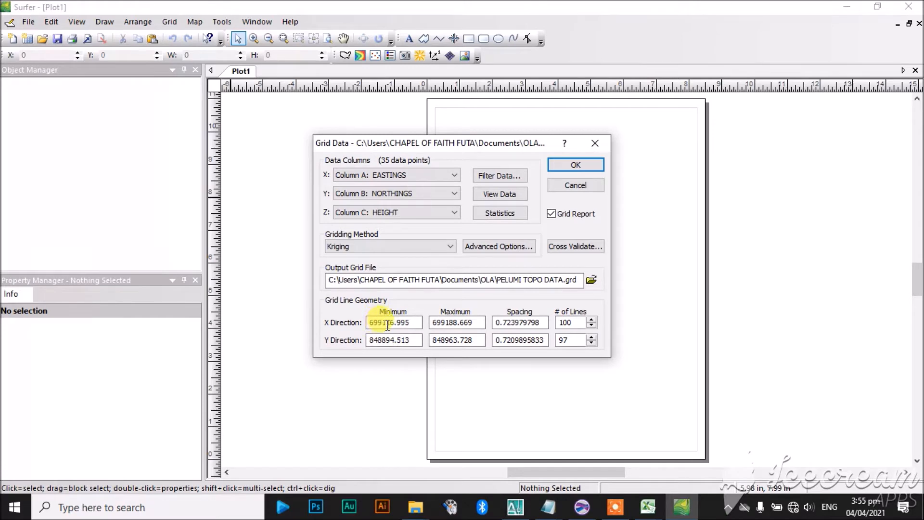
click(457, 322)
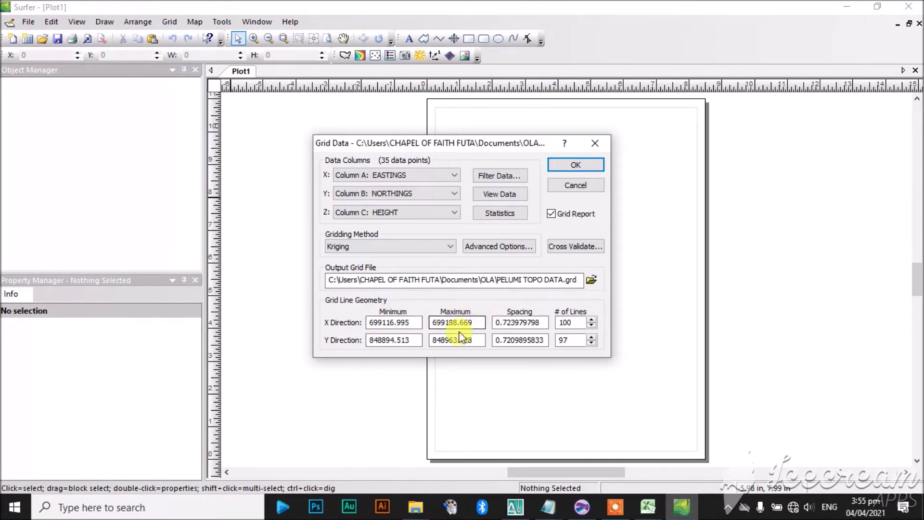
click(393, 340)
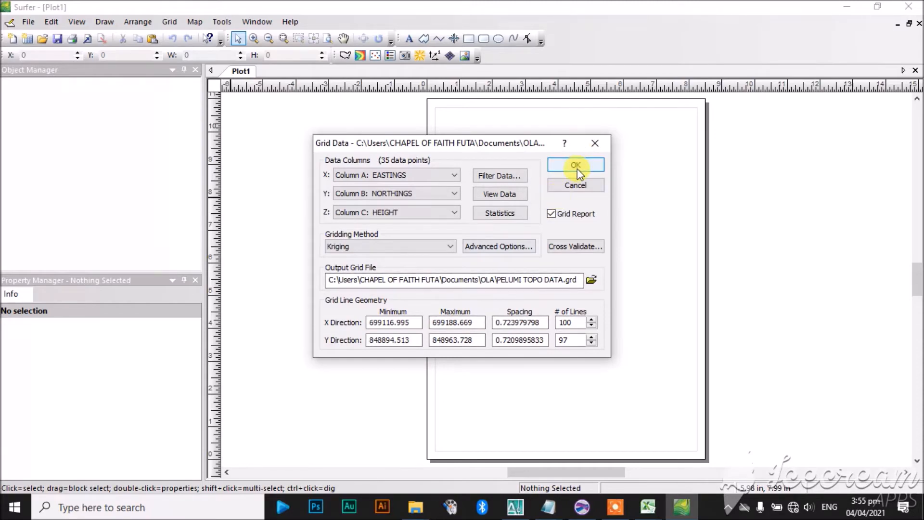
Grid the data, then save the gridding report as RTF and close it
click(575, 164)
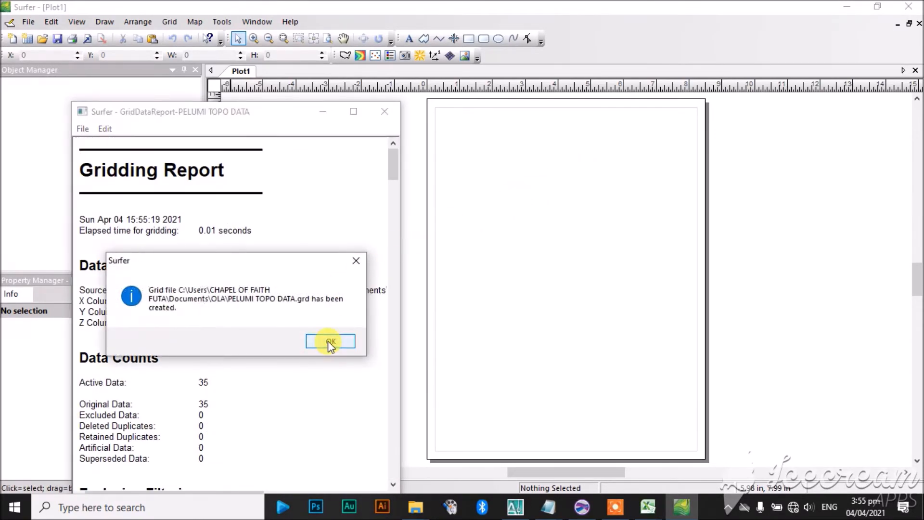
click(82, 128)
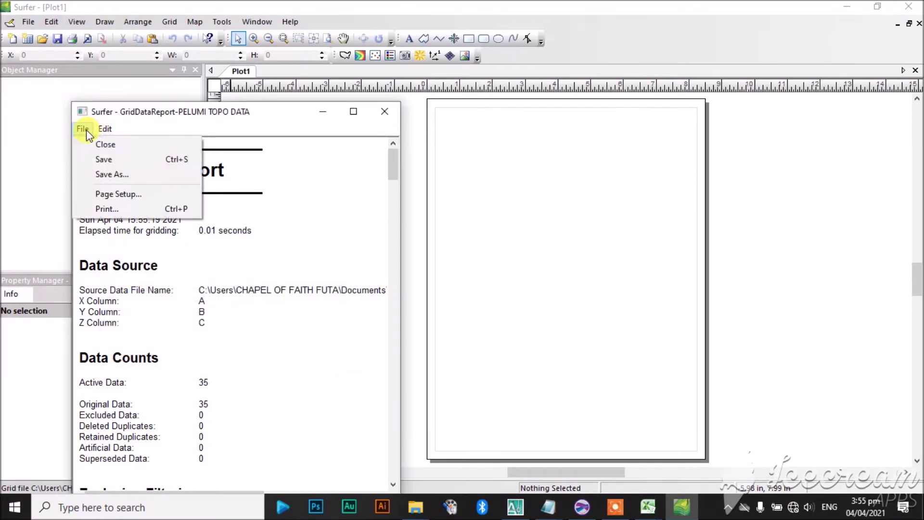
click(111, 173)
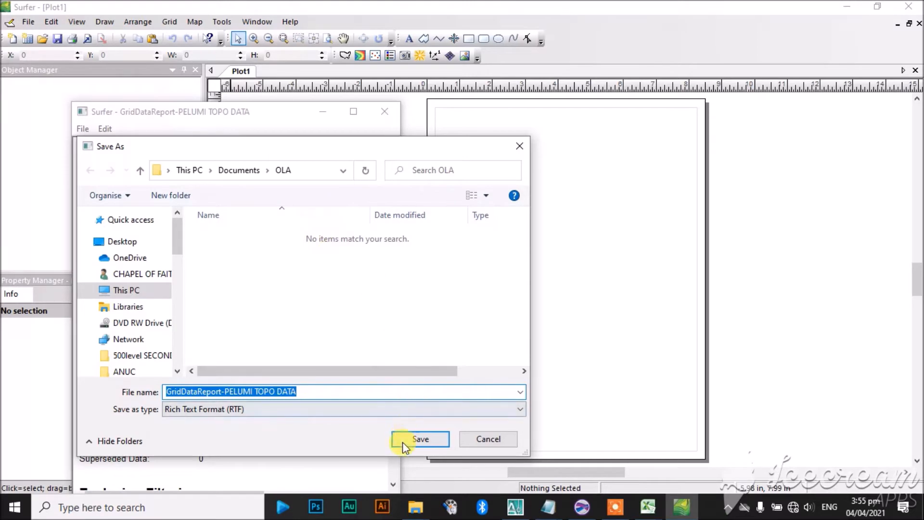
mouse_move(312, 152)
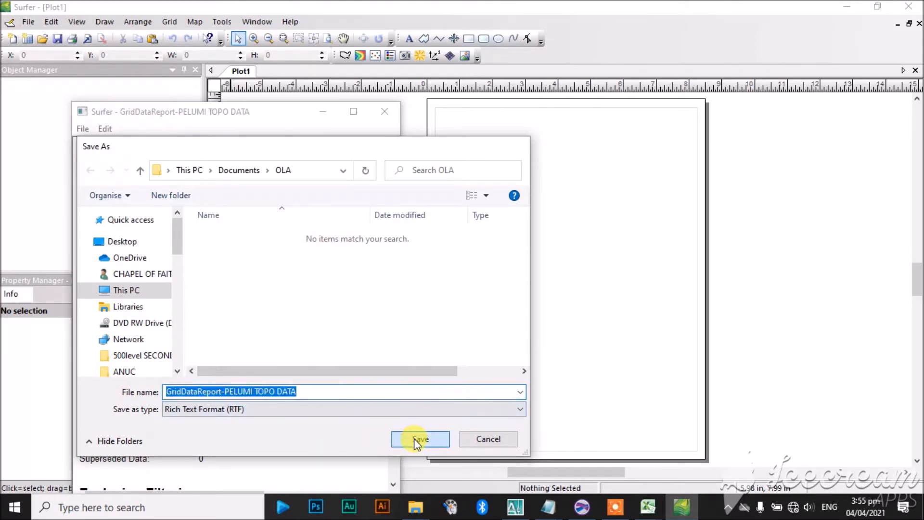
click(419, 439)
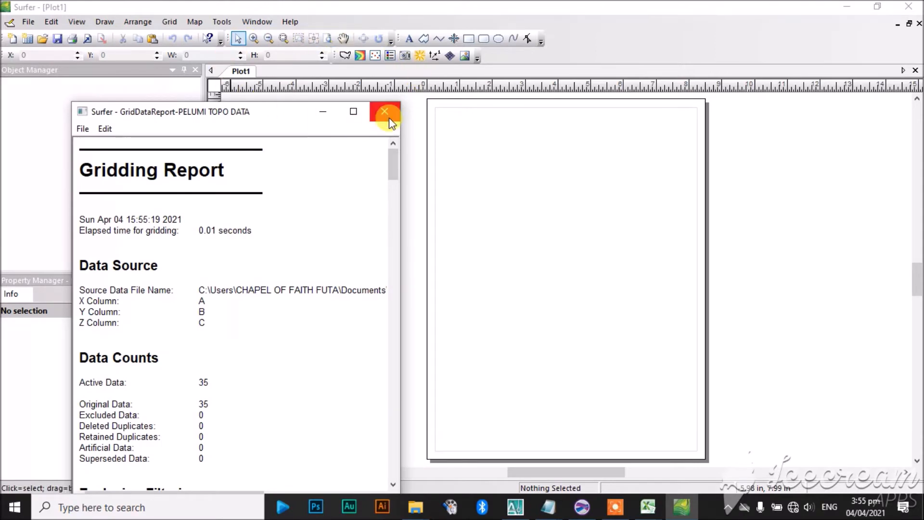
click(386, 111)
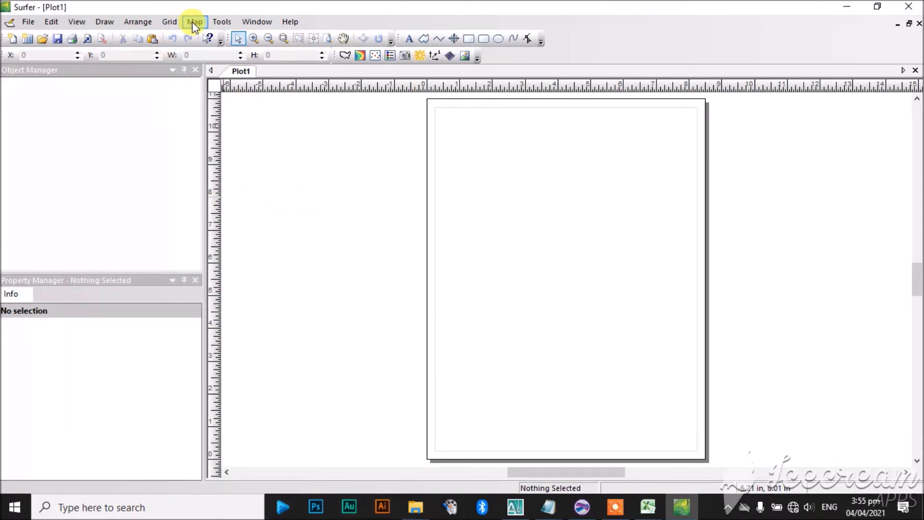
Create a new contour map from PELUMI TOPO DATA.grd
click(194, 21)
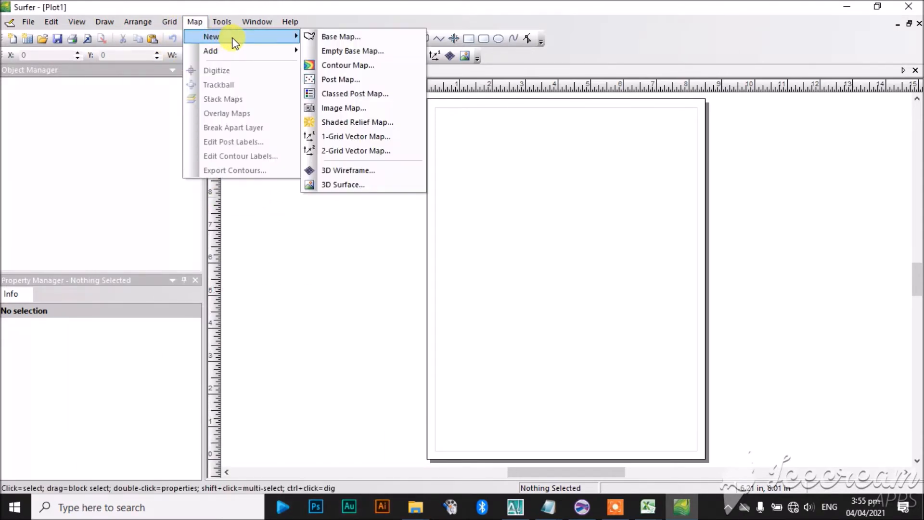
mouse_move(347, 65)
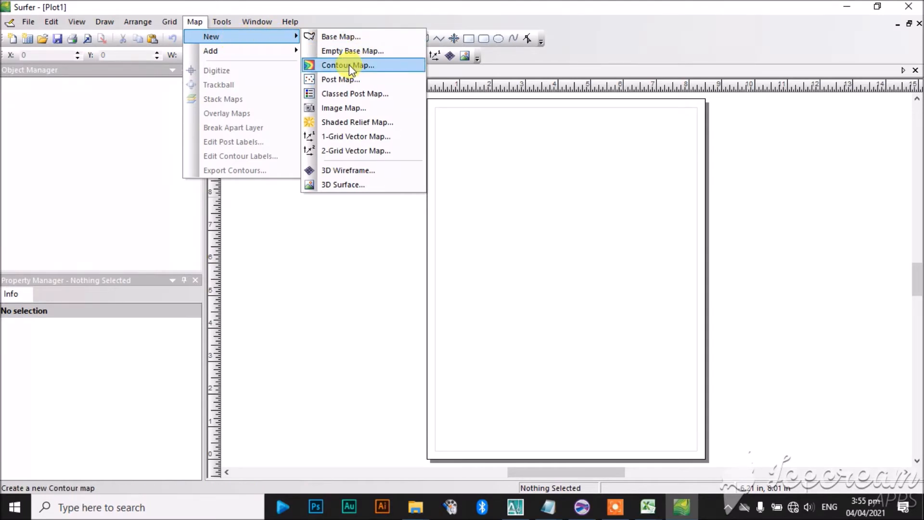
click(347, 65)
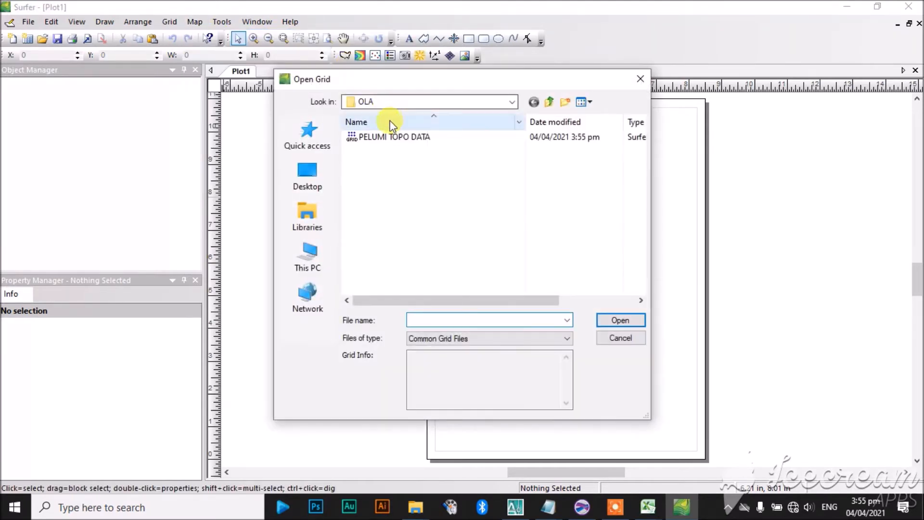
mouse_move(386, 136)
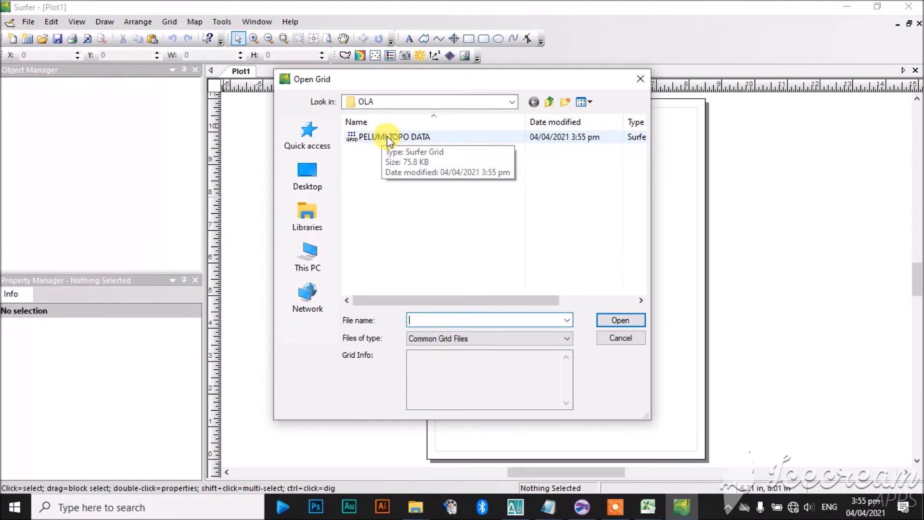
mouse_move(377, 140)
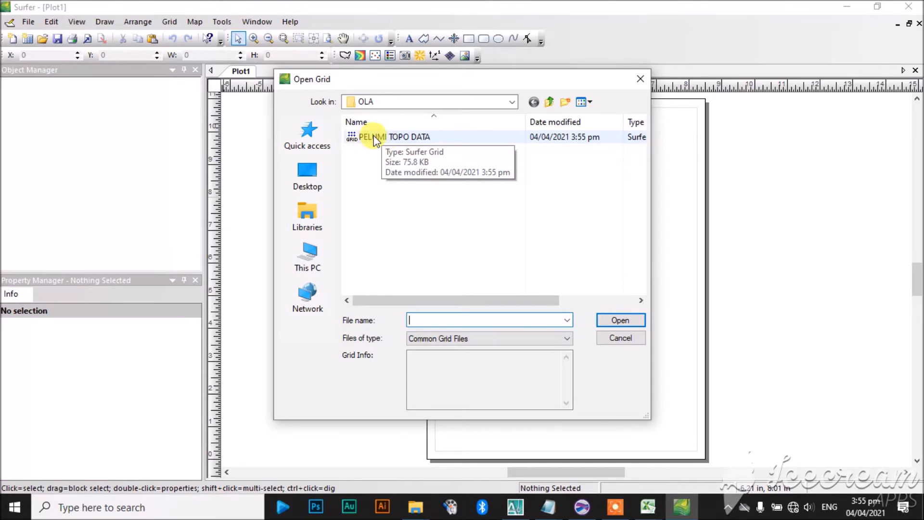
click(393, 136)
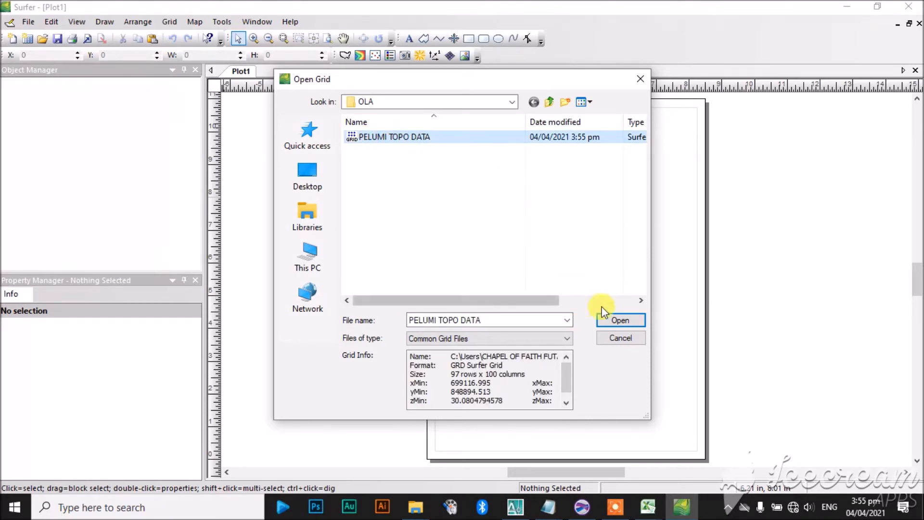
click(619, 320)
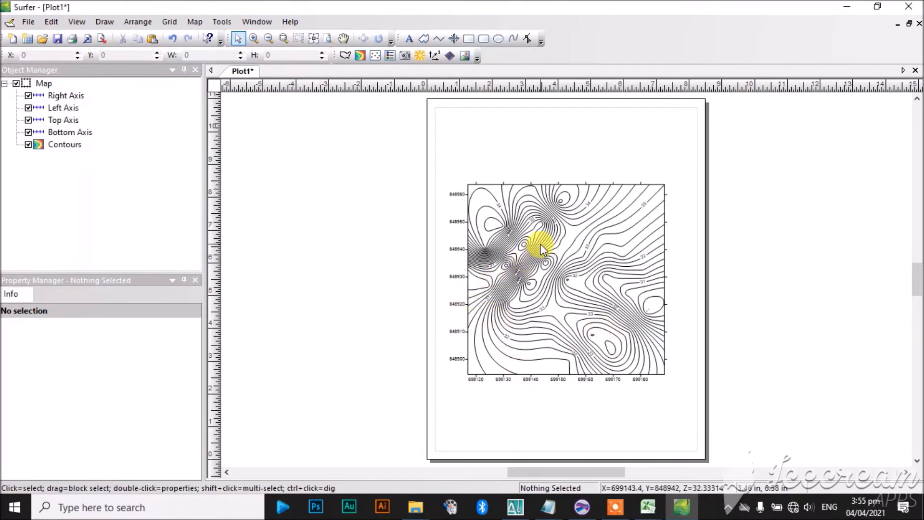
mouse_move(571, 283)
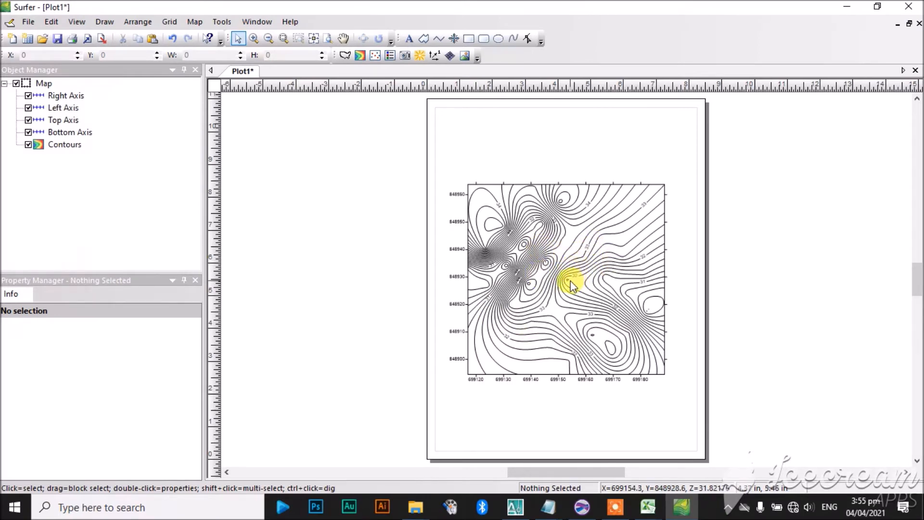
mouse_move(309, 105)
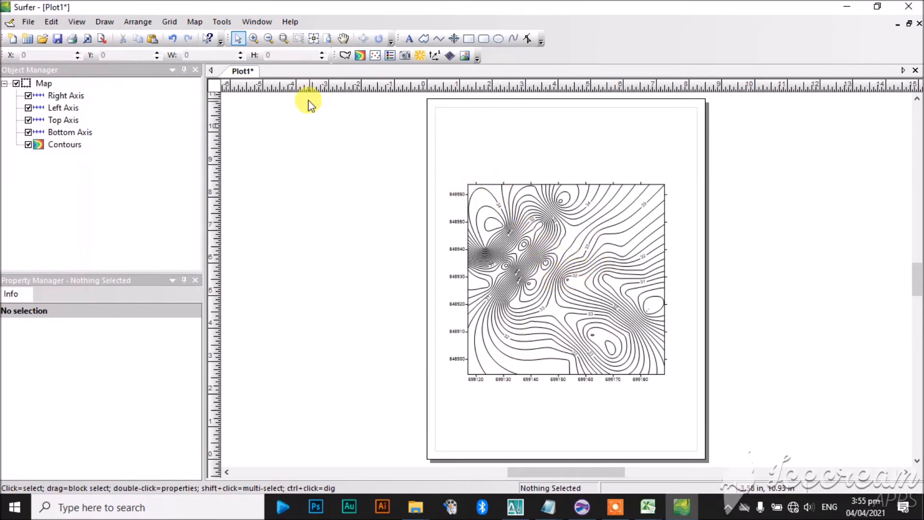
Zoom into the contour map with the Zoom Rectangle tool
click(283, 38)
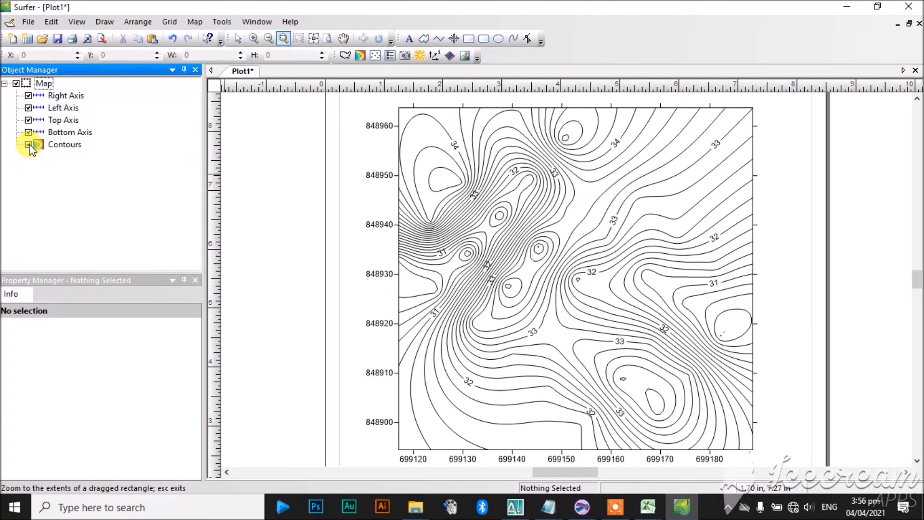
Change the Contours layer's contour interval to 0.2 in the Levels settings
click(65, 144)
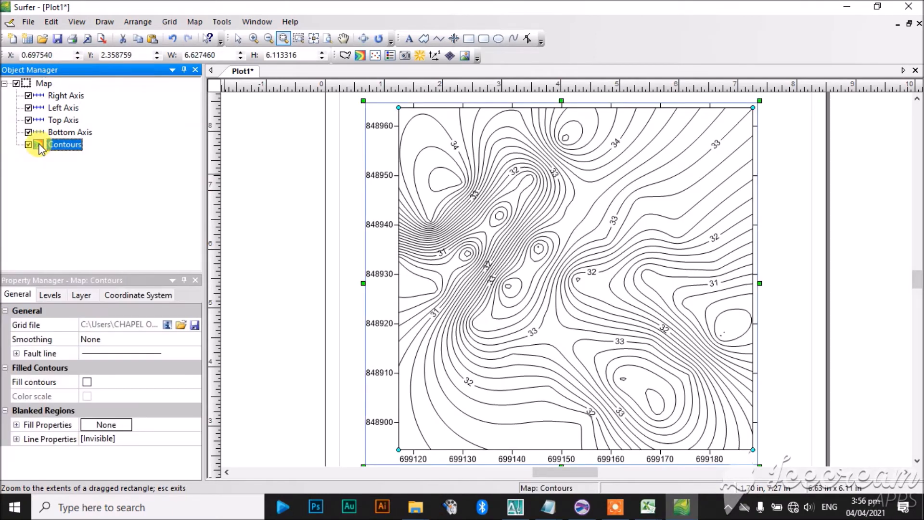
mouse_move(606, 199)
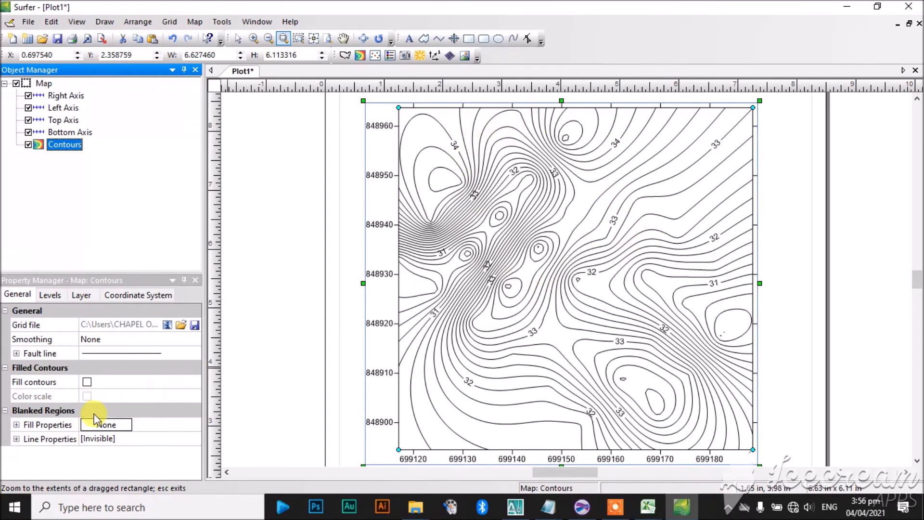
click(49, 294)
text(0.1)
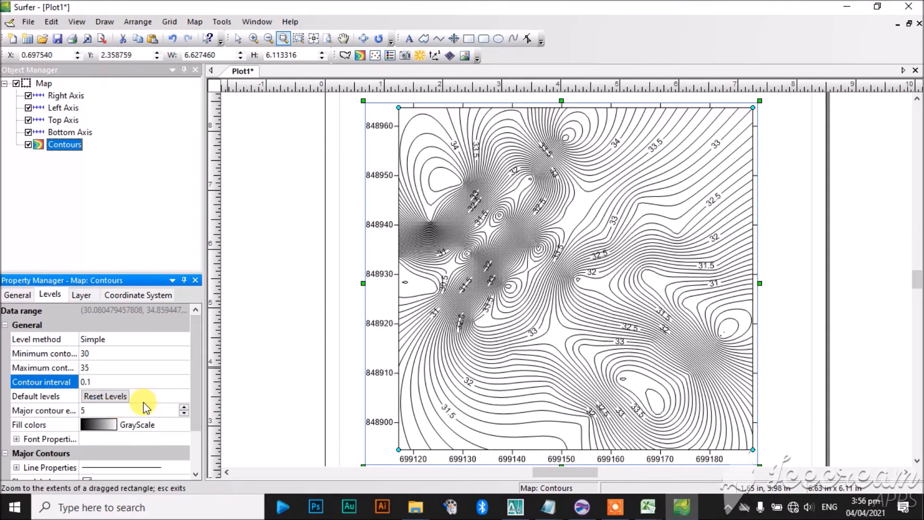
mouse_move(583, 211)
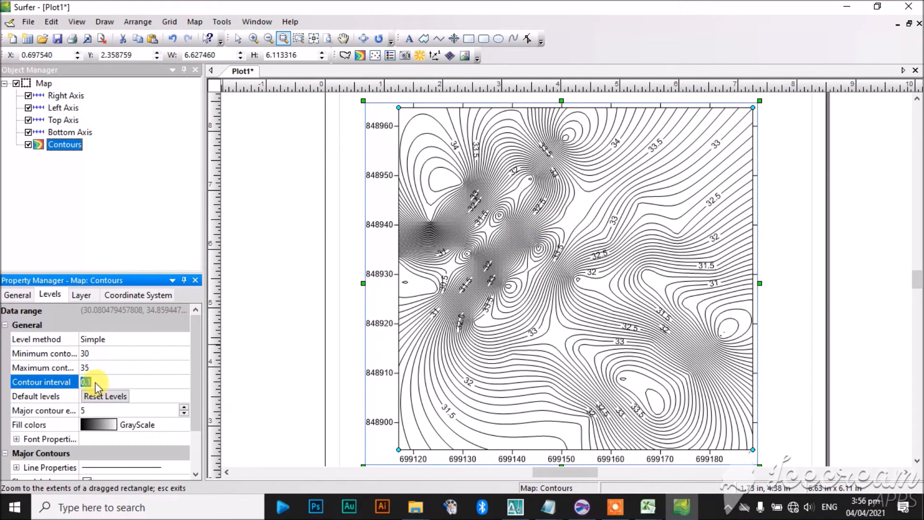
text(0.2)
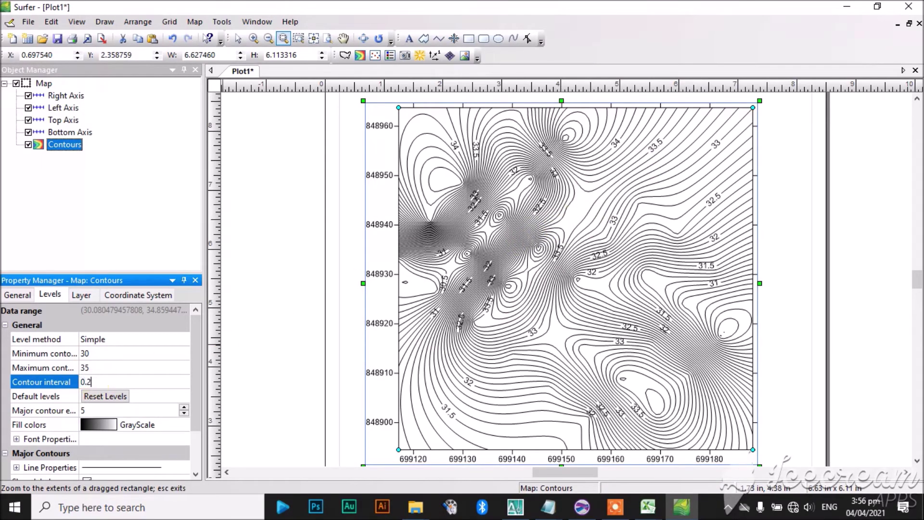
key(Return)
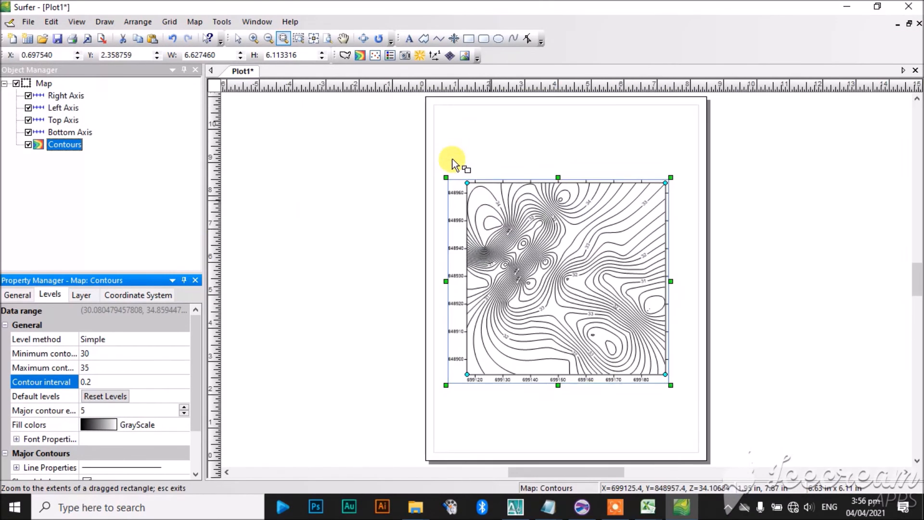
mouse_move(383, 150)
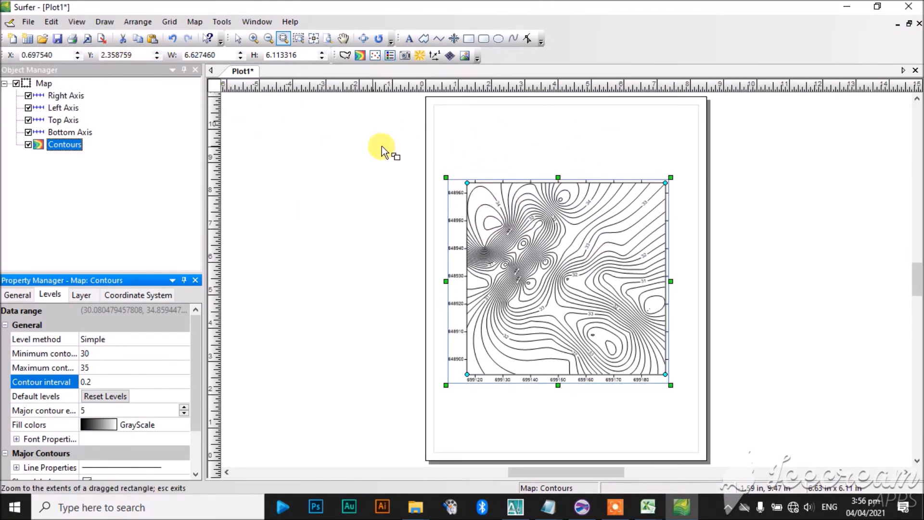
mouse_move(680, 284)
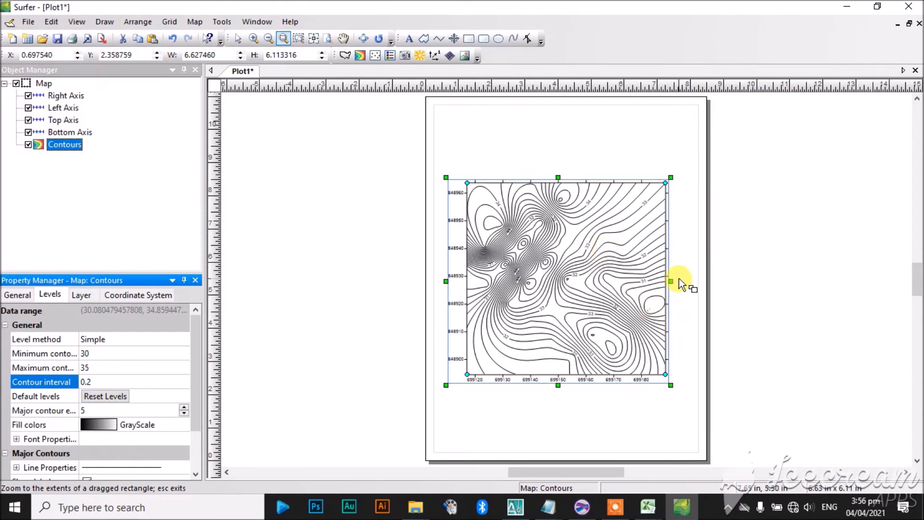
mouse_move(589, 257)
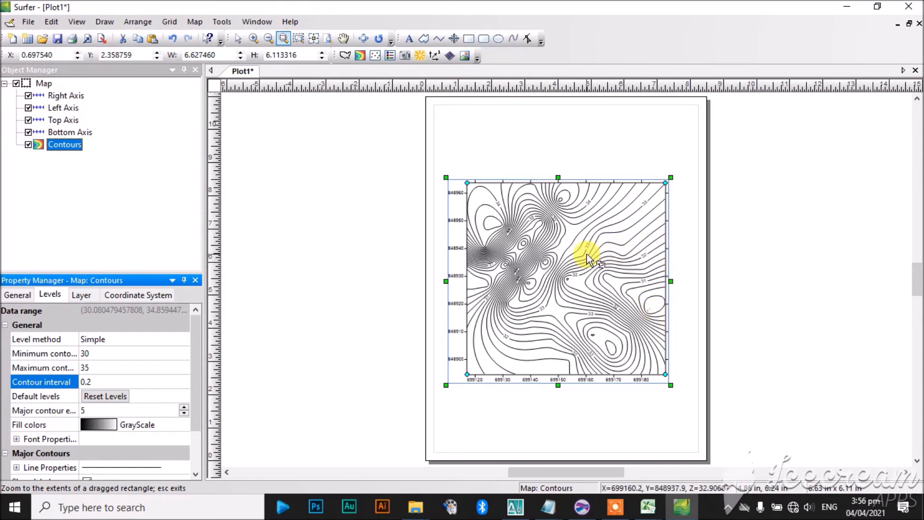
mouse_move(421, 147)
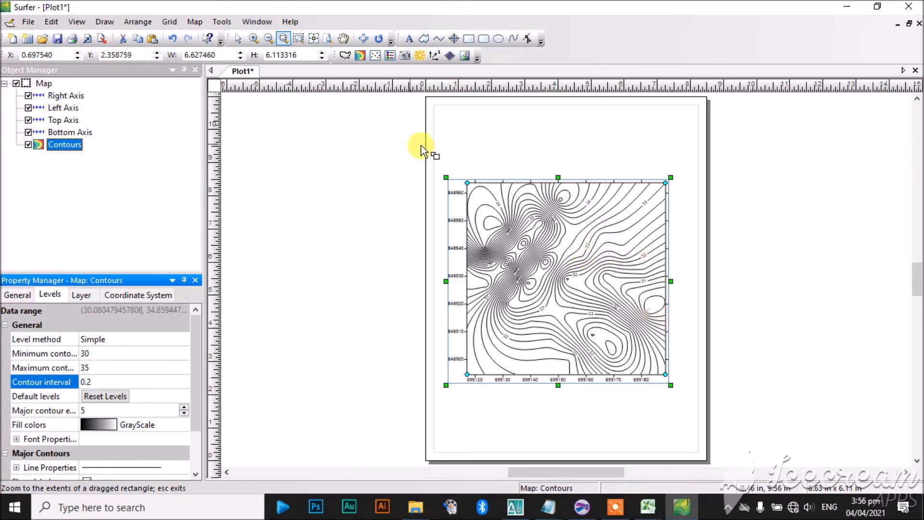
mouse_move(212, 15)
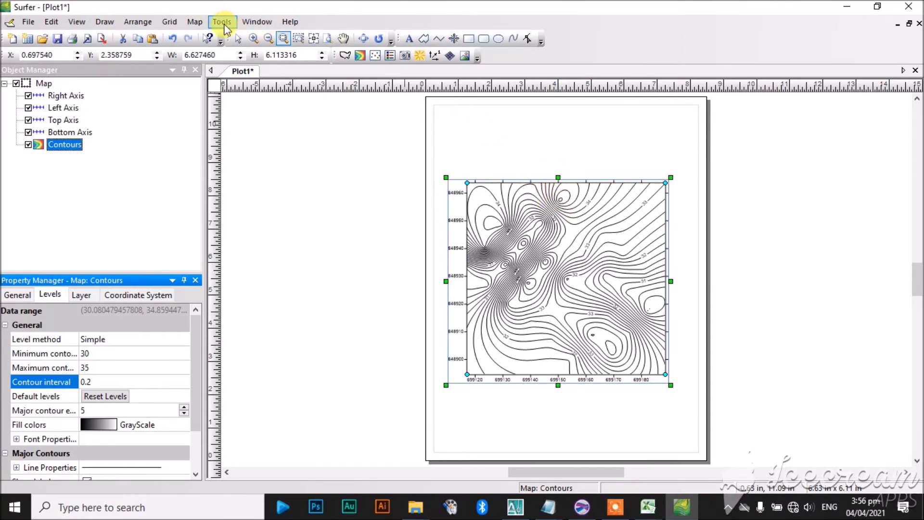
Create a new 3D wireframe map from the PELUMI TOPO DATA grid
click(194, 22)
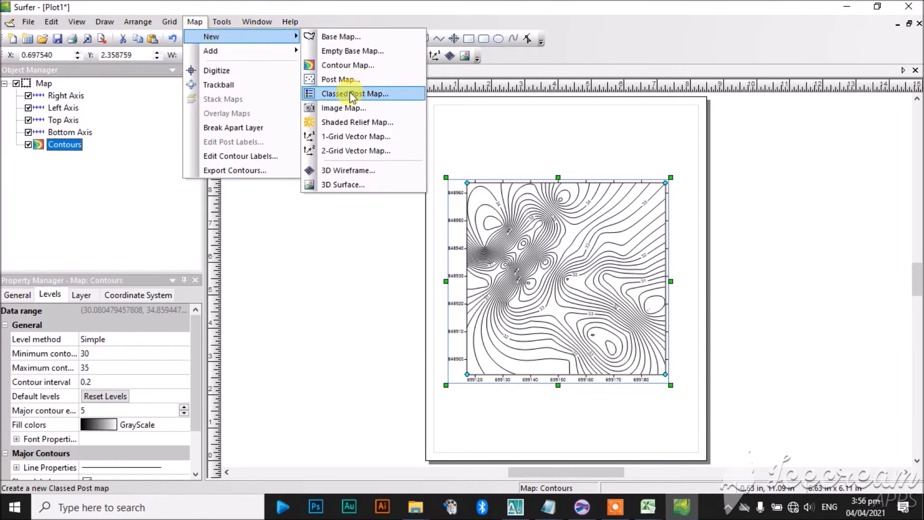
mouse_move(351, 97)
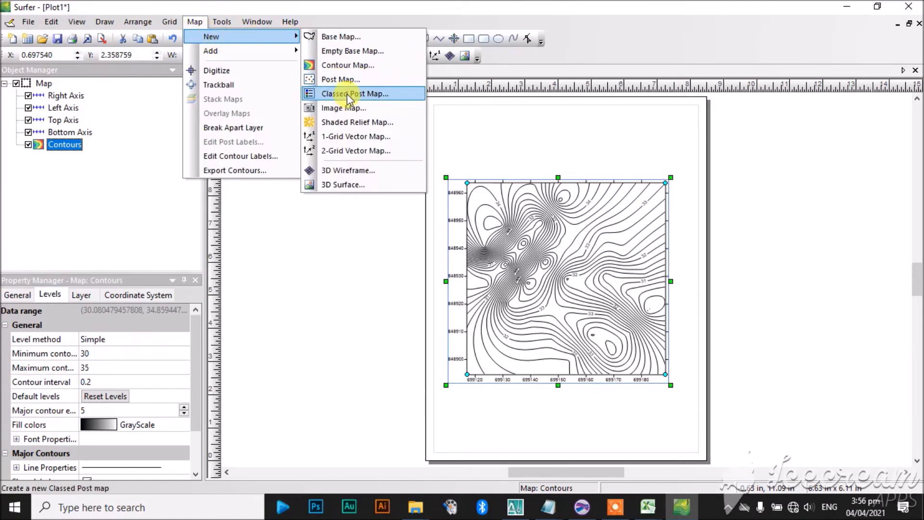
mouse_move(343, 107)
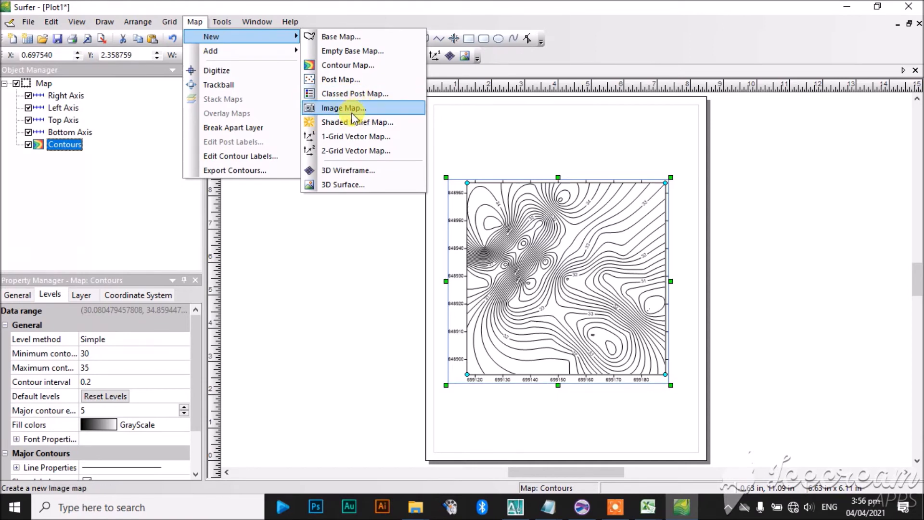
mouse_move(349, 170)
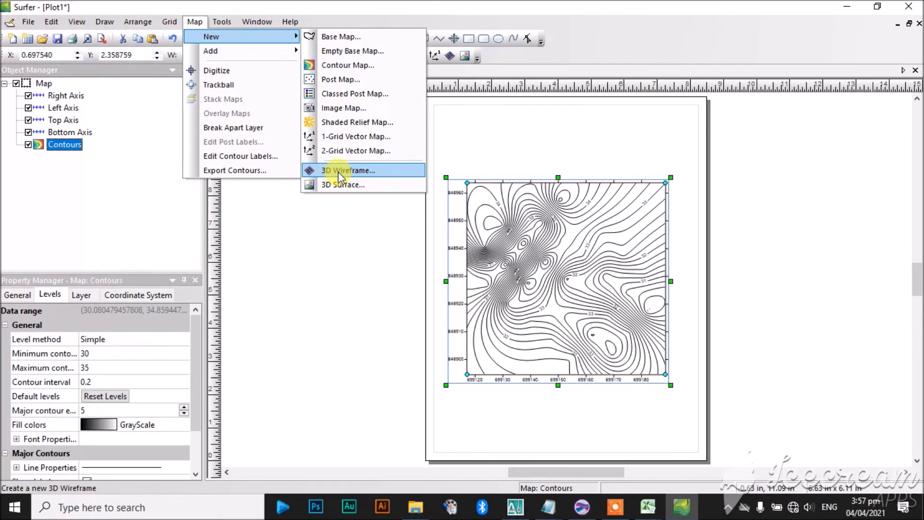
click(348, 170)
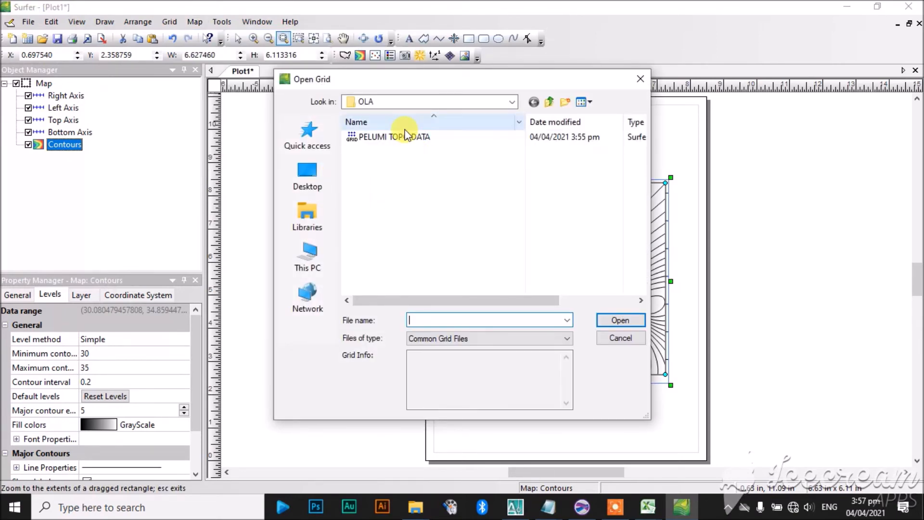
click(393, 136)
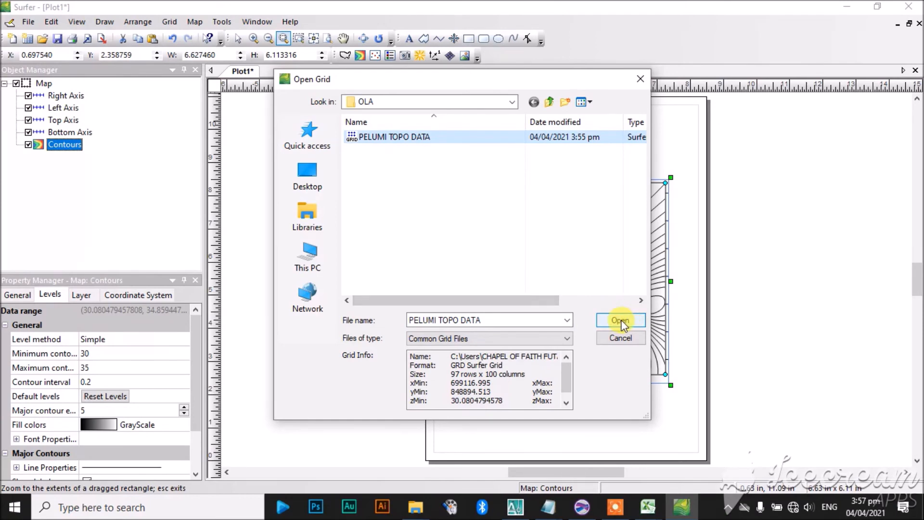
click(620, 320)
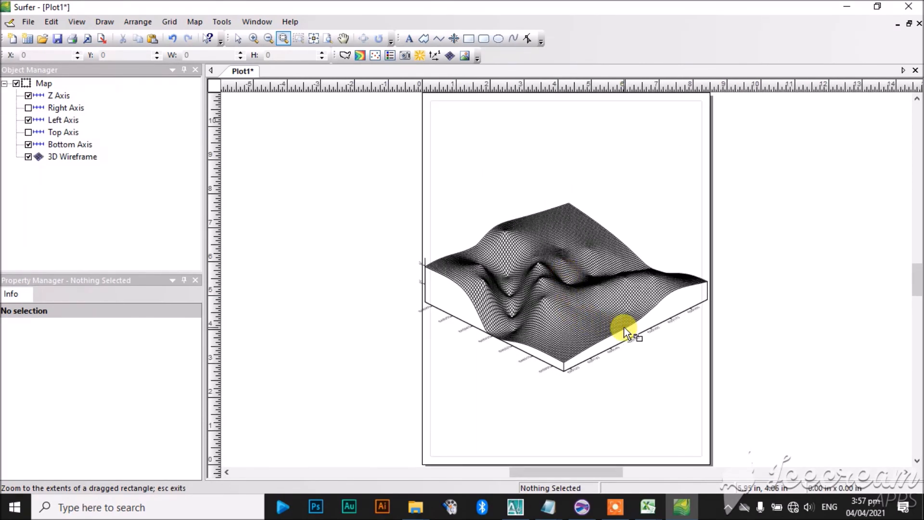
mouse_move(583, 265)
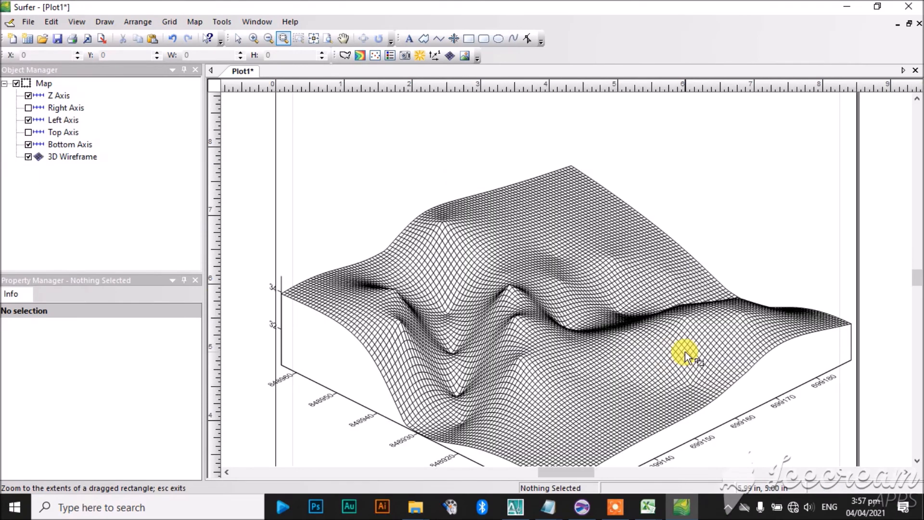
Delete the 3D wireframe map from the plot page via the Edit menu
click(27, 22)
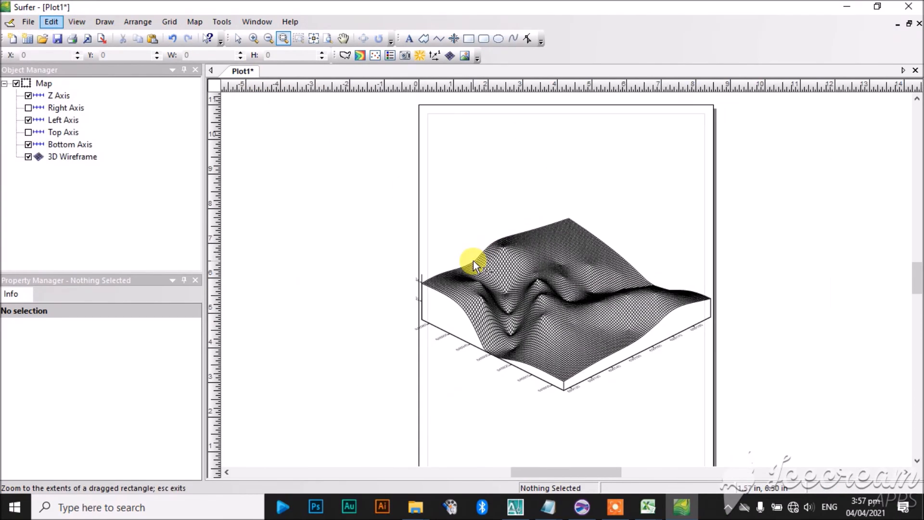
click(237, 39)
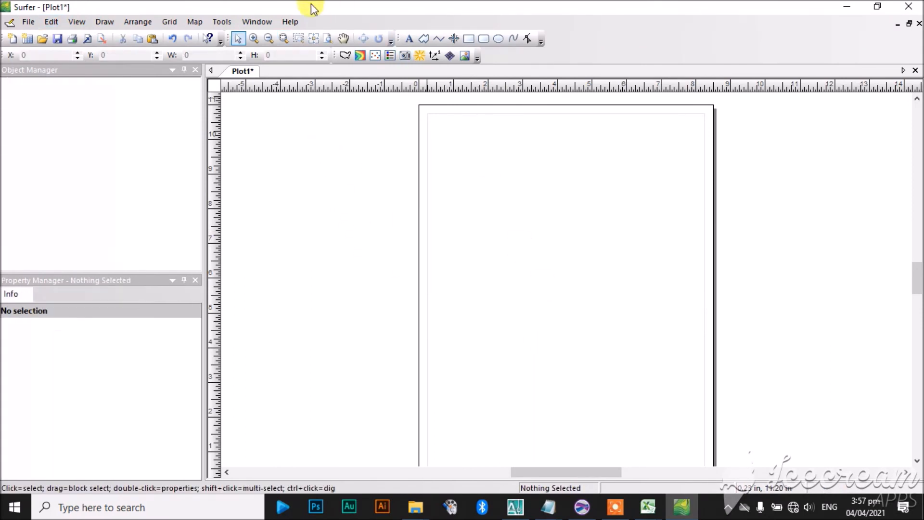
Create a new 3D surface map from the PELUMI TOPO DATA grid file
click(194, 22)
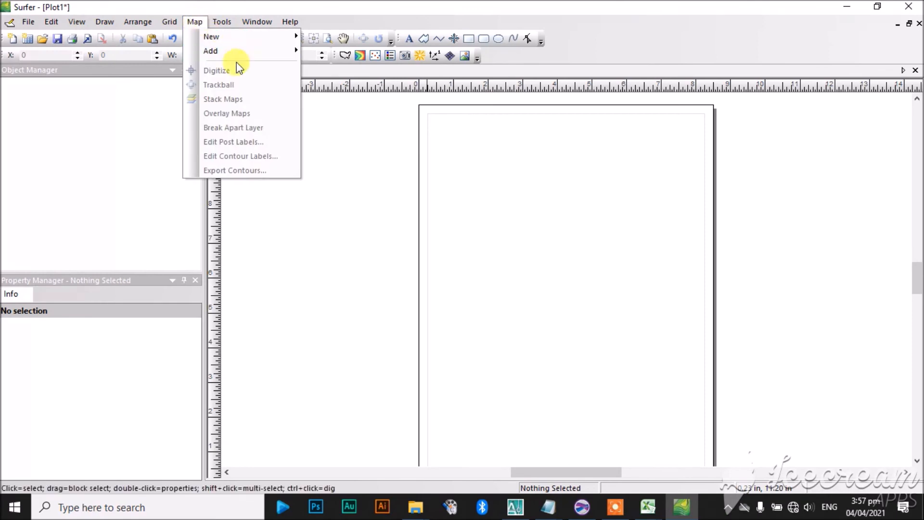
click(211, 36)
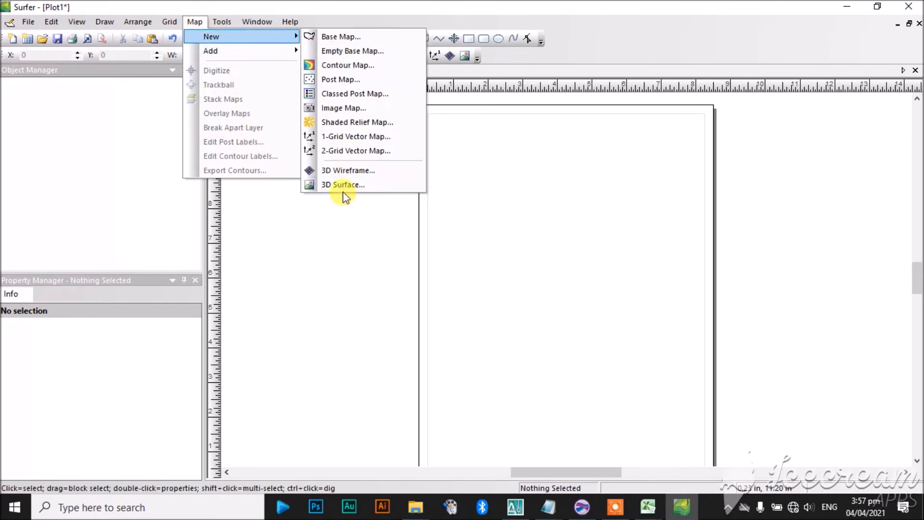
click(344, 184)
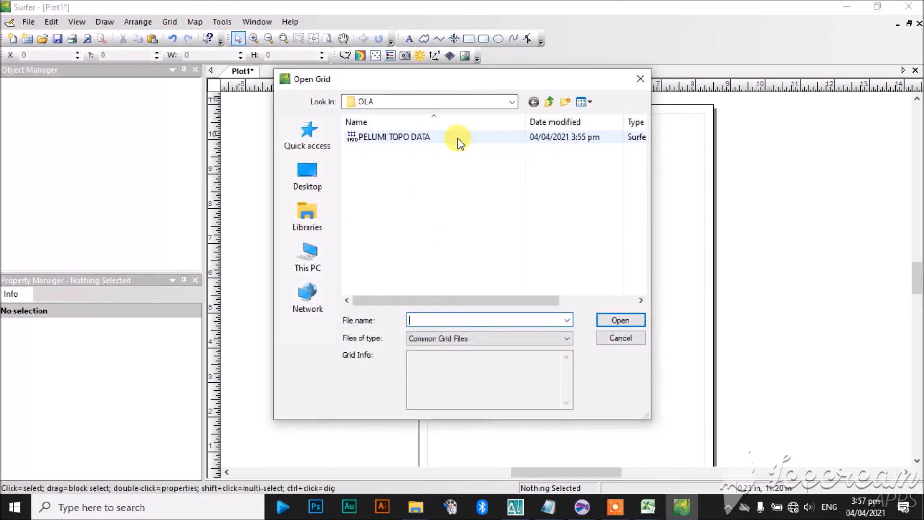
double_click(392, 136)
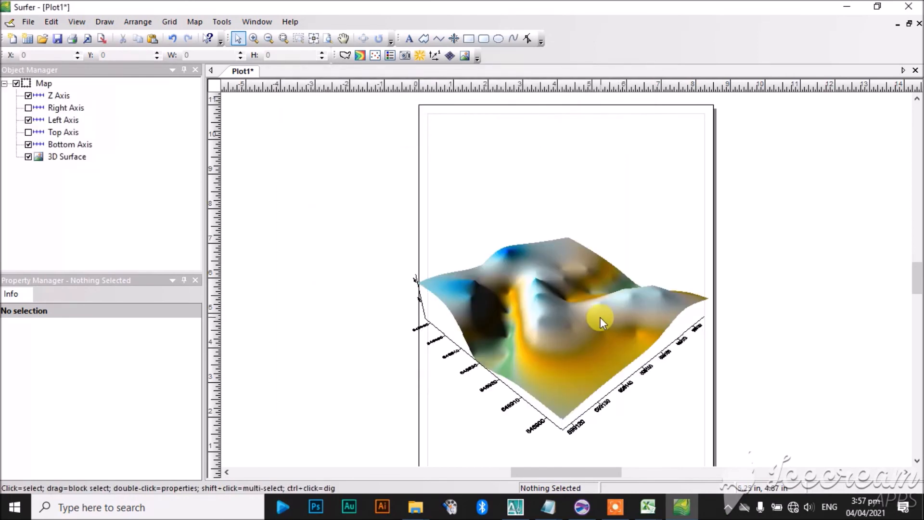
mouse_move(462, 77)
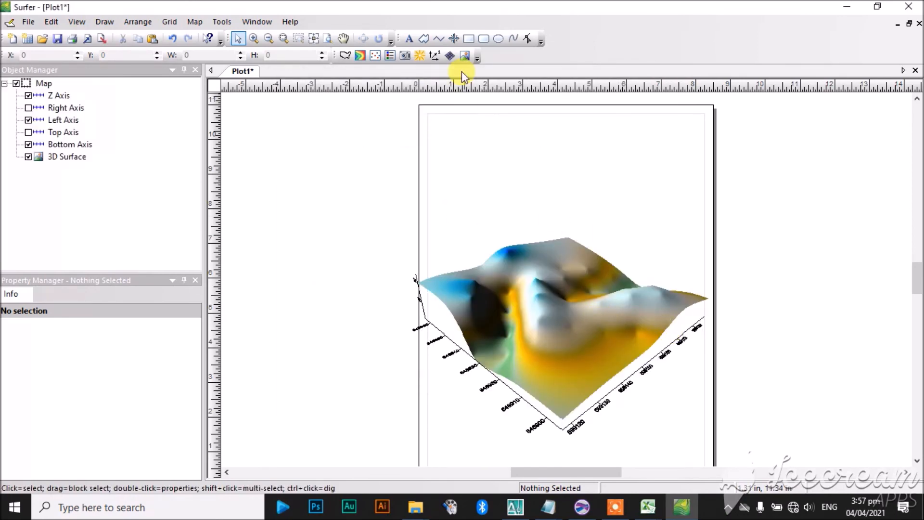
mouse_move(578, 325)
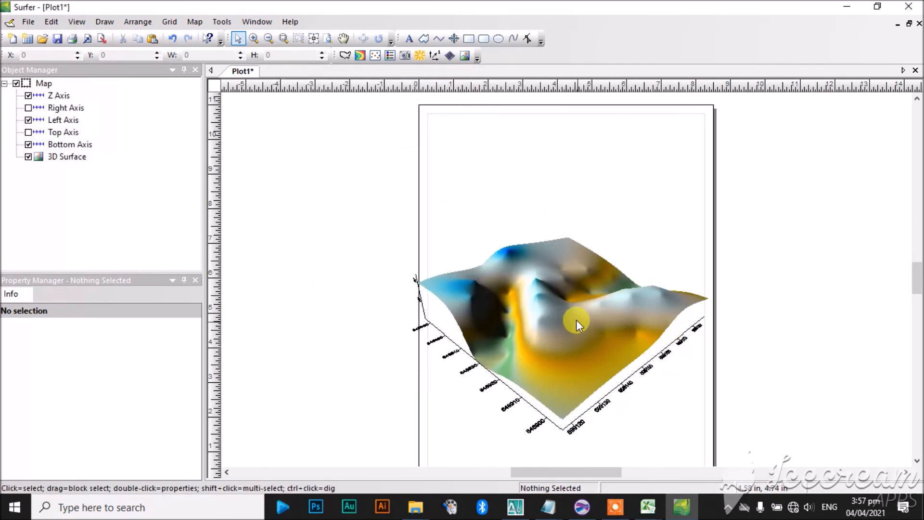
mouse_move(607, 250)
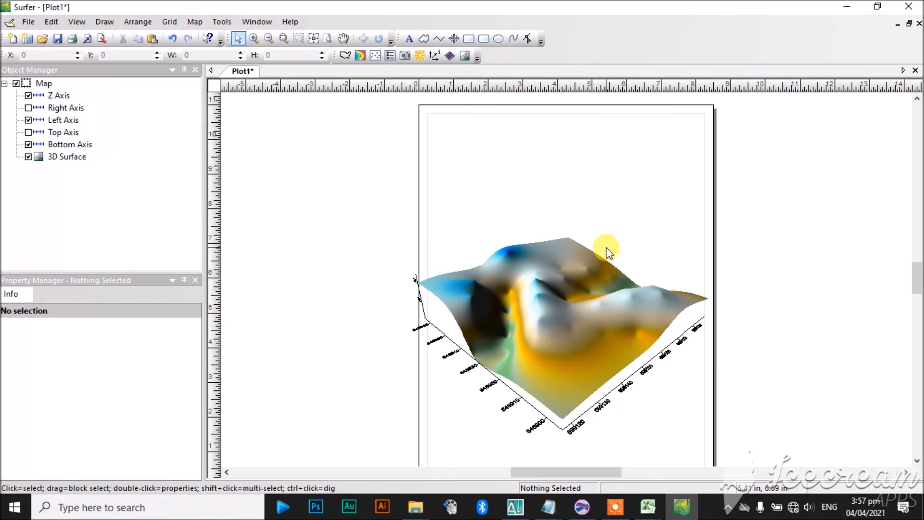